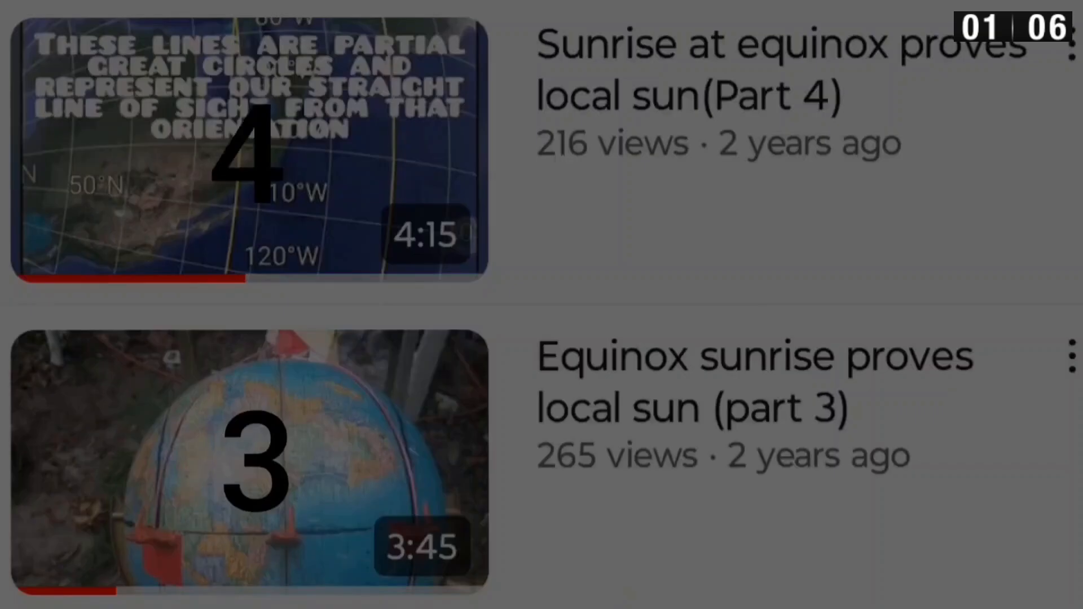
# Scroll the channel's Videos list and start the 'Due east sunrise on equinox' video.
pyautogui.scroll(3)
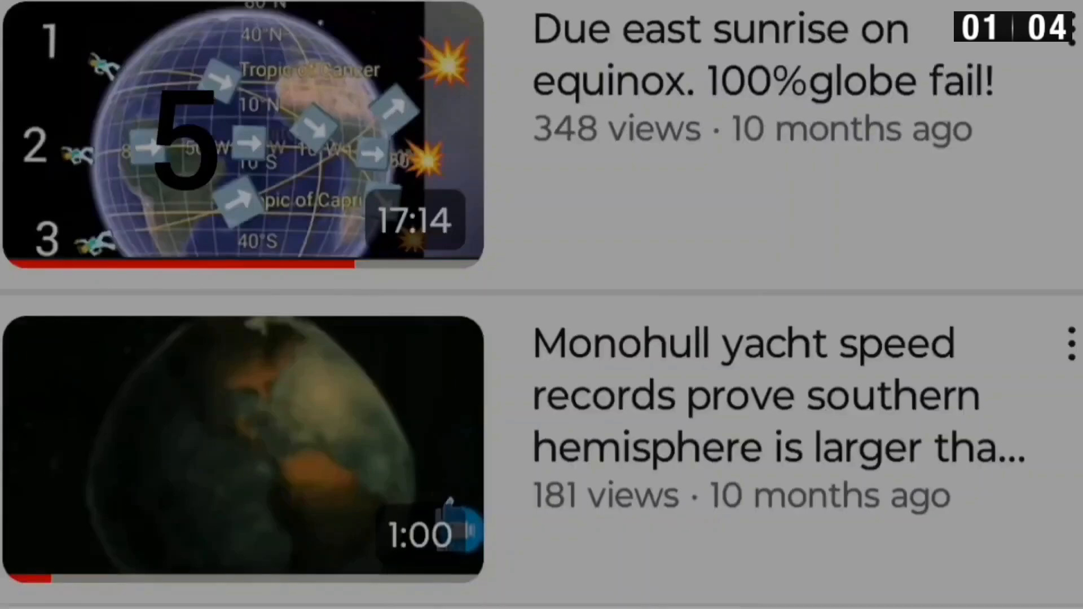
pyautogui.click(241, 135)
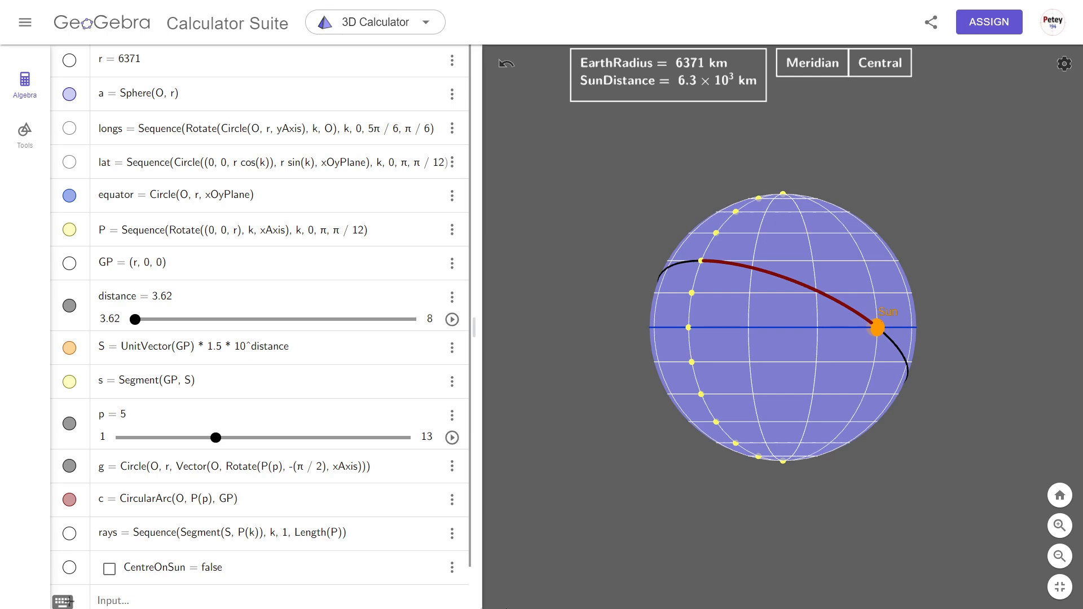
pyautogui.moveTo(100, 76)
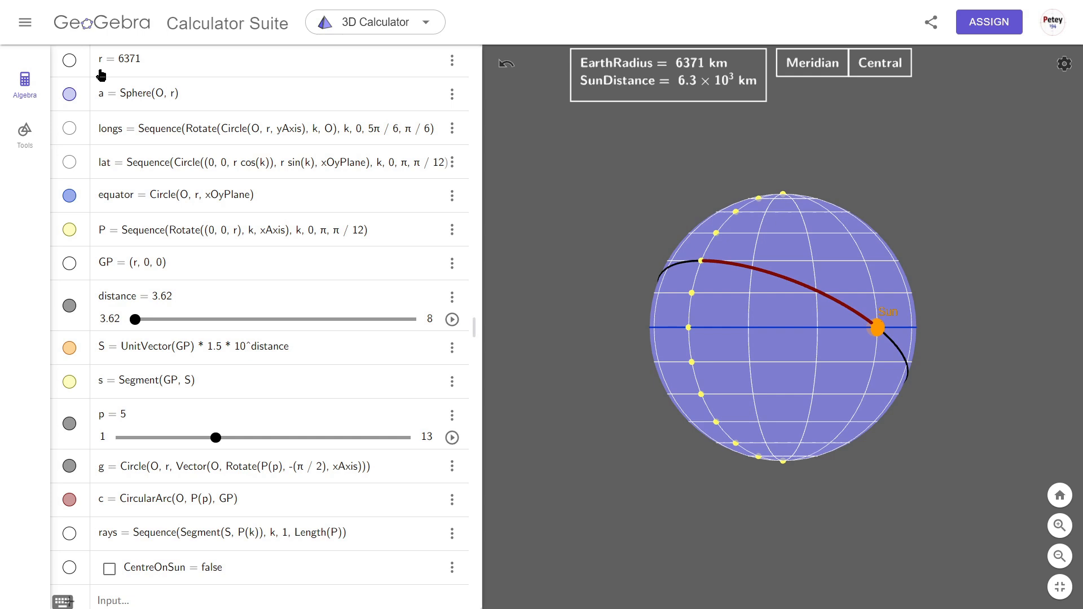
pyautogui.moveTo(130, 76)
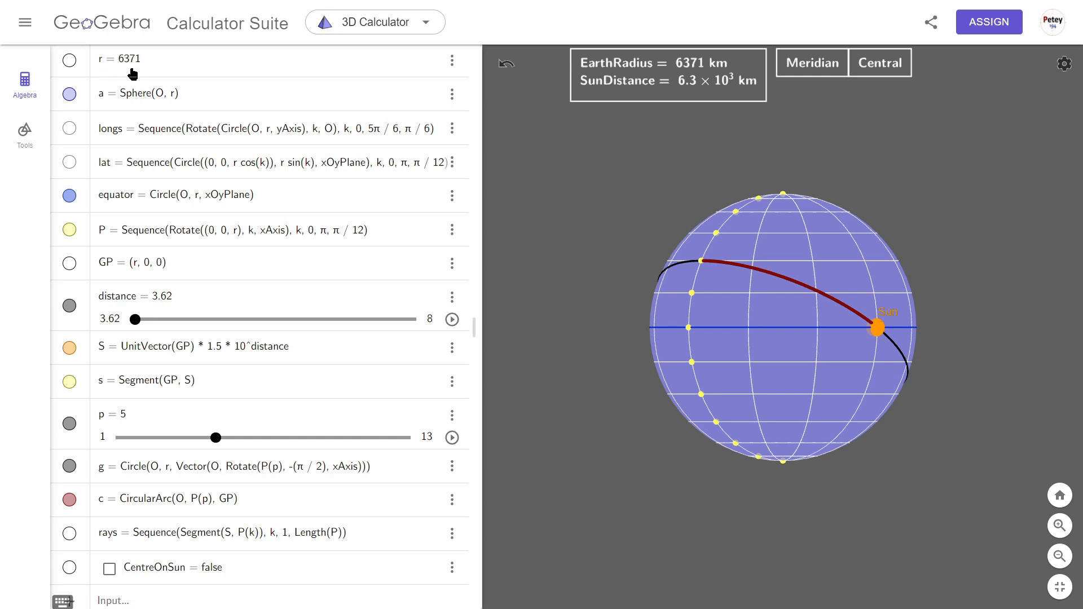
pyautogui.moveTo(126, 112)
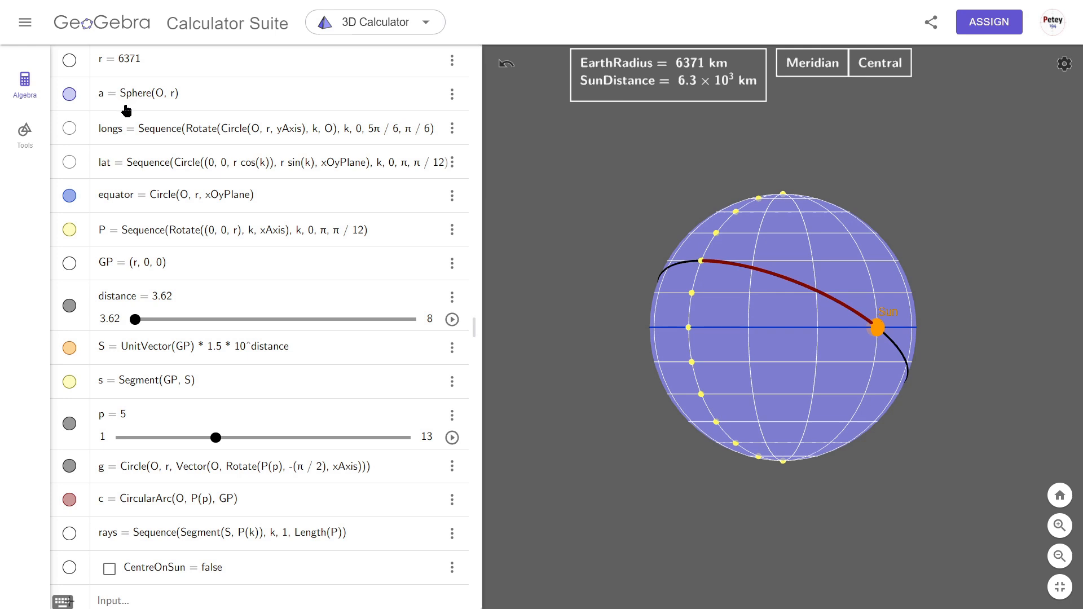
pyautogui.moveTo(160, 108)
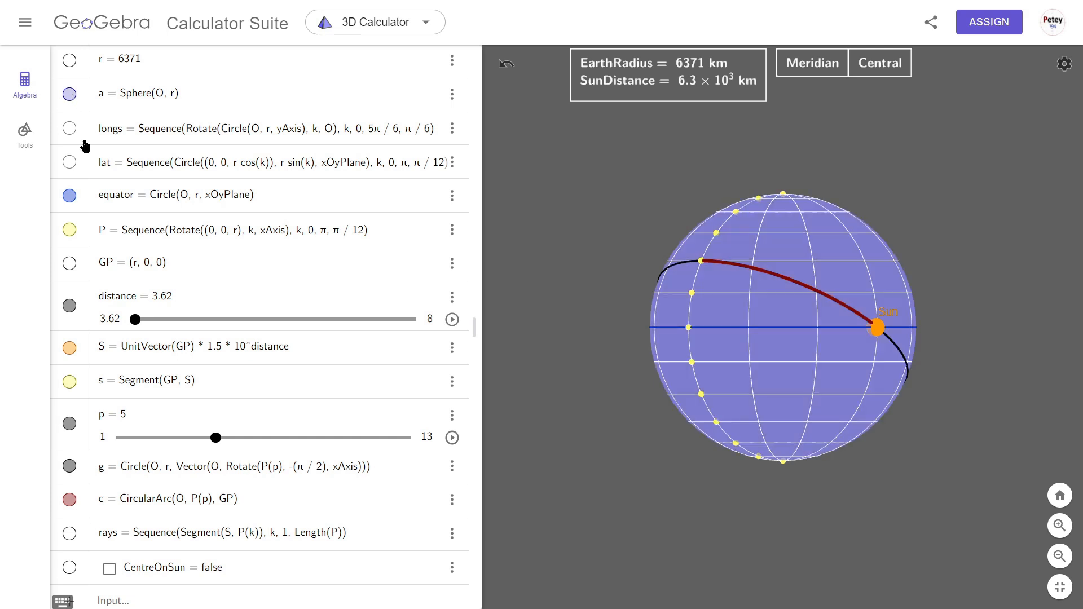
pyautogui.moveTo(118, 167)
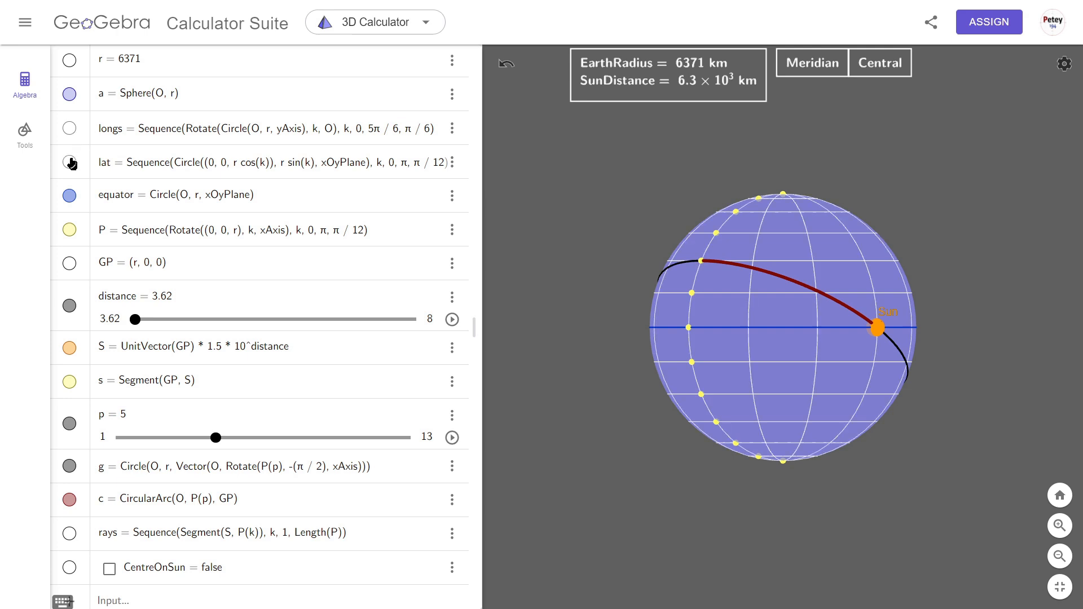
pyautogui.moveTo(380, 147)
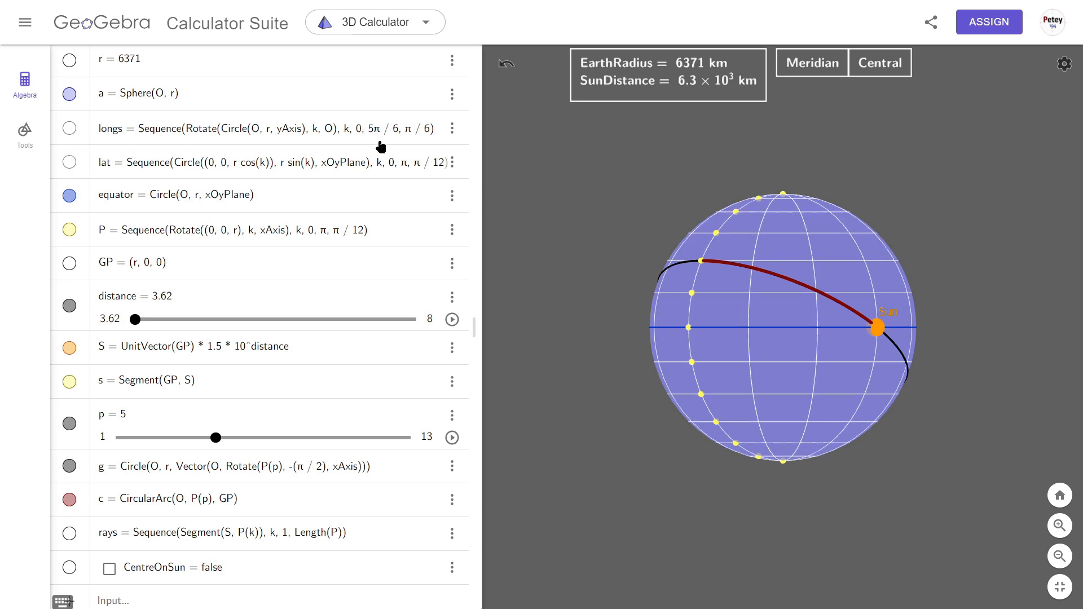
pyautogui.moveTo(274, 150)
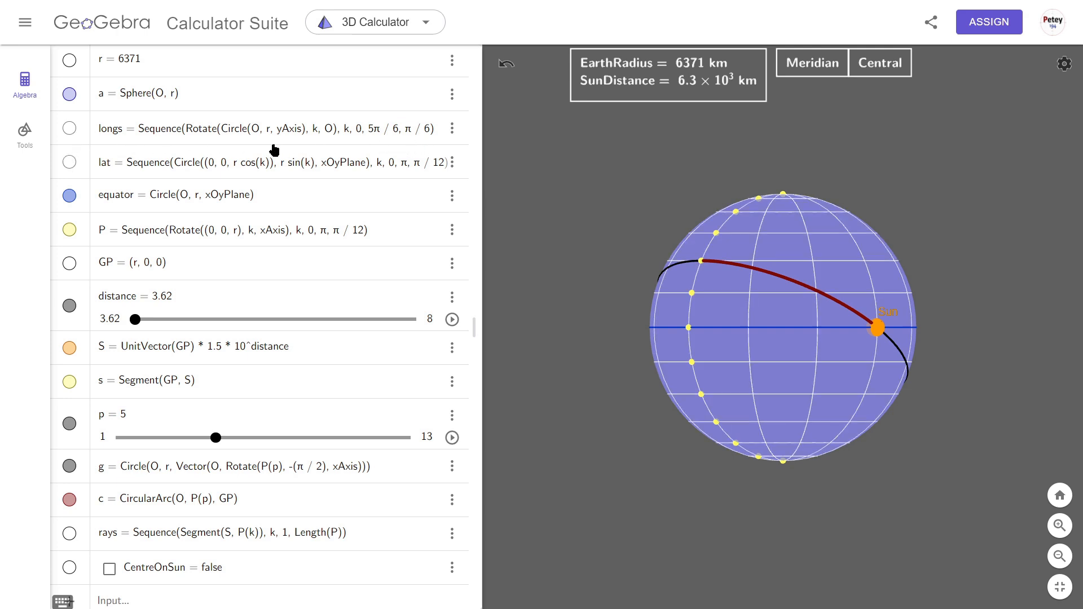
pyautogui.moveTo(242, 146)
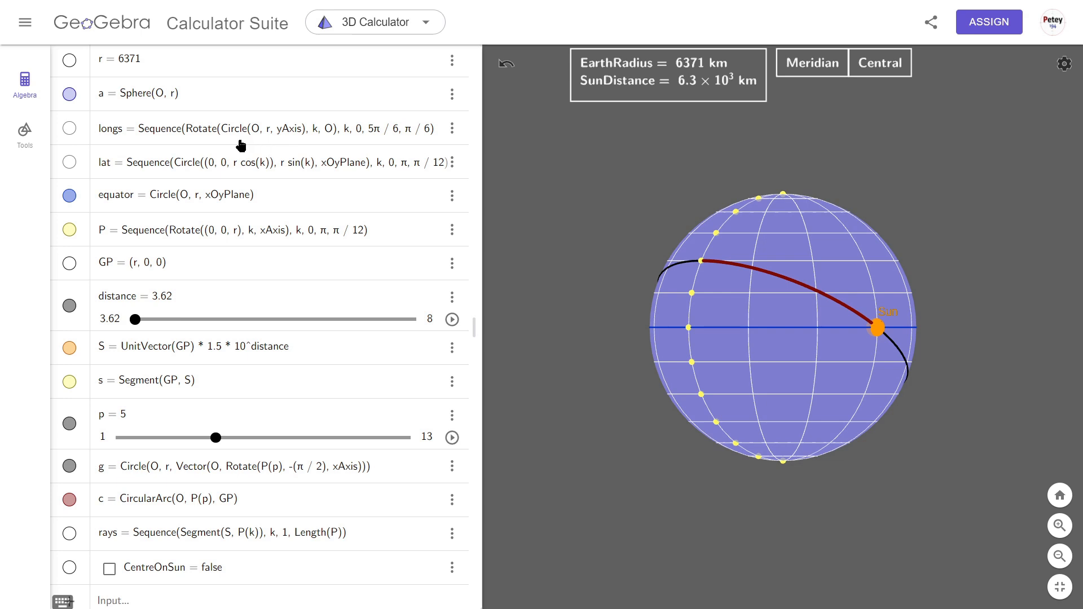
pyautogui.moveTo(417, 140)
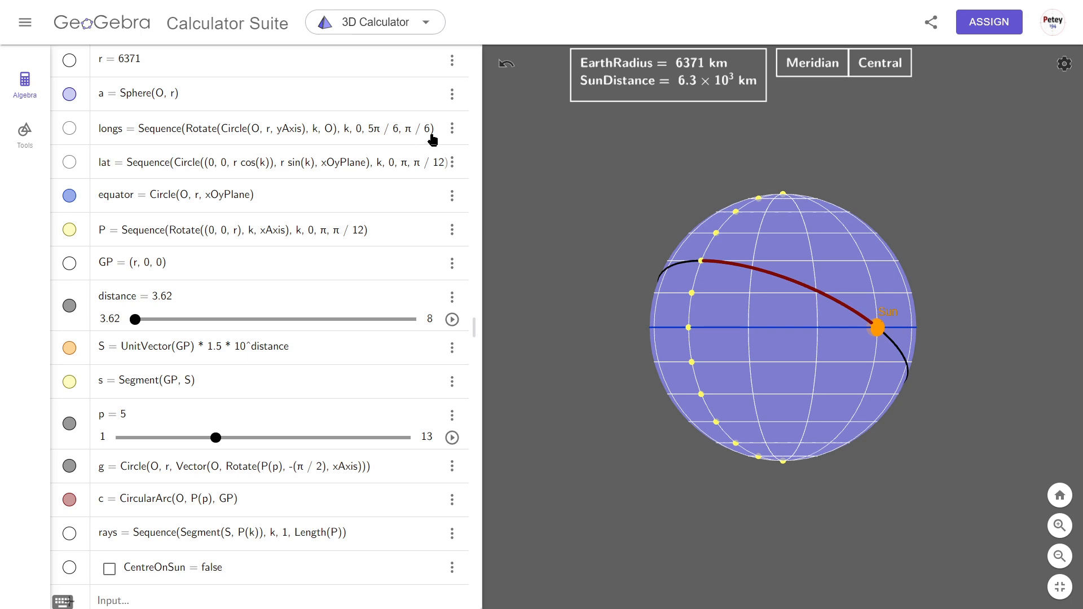
pyautogui.moveTo(417, 172)
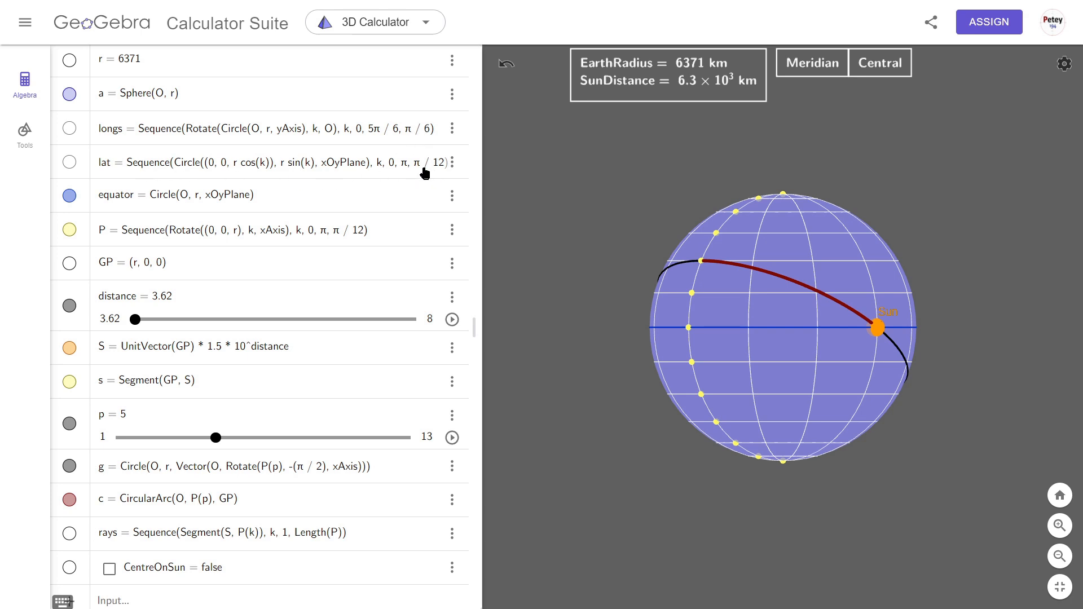
pyautogui.moveTo(124, 215)
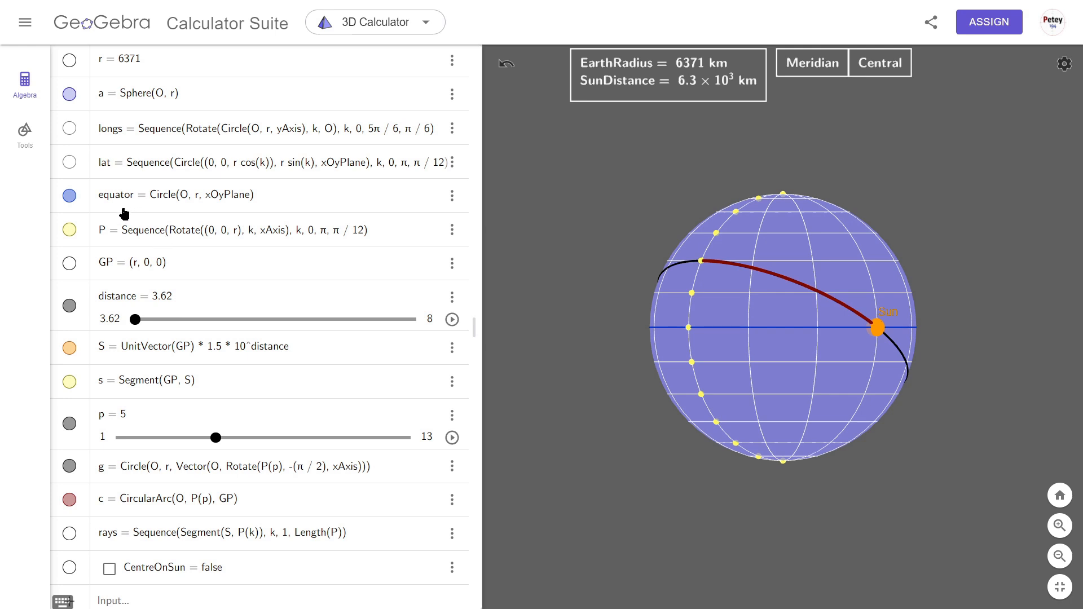
pyautogui.click(69, 196)
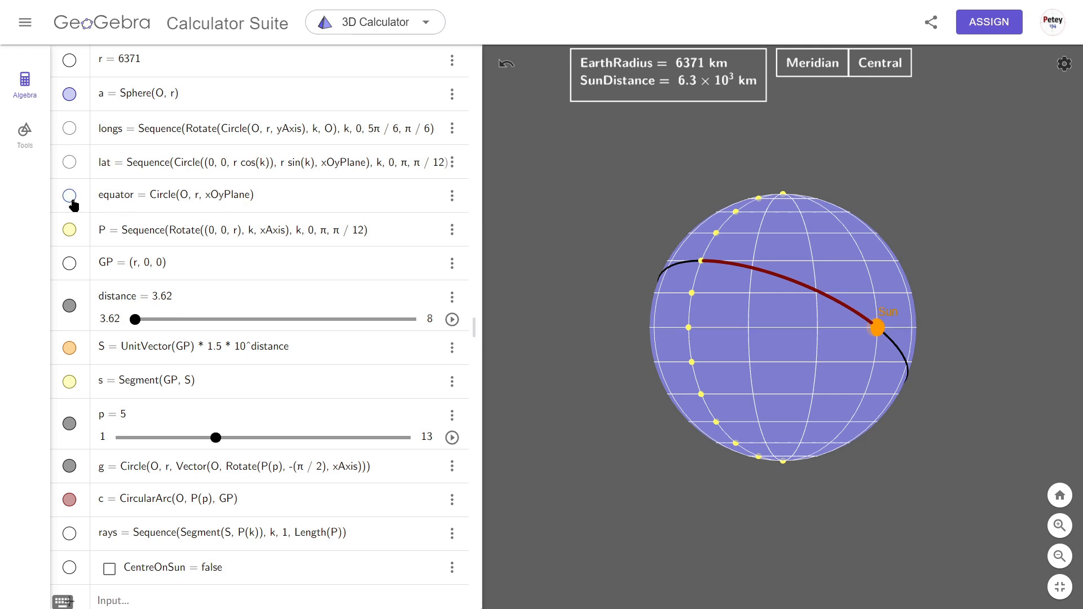
pyautogui.click(69, 196)
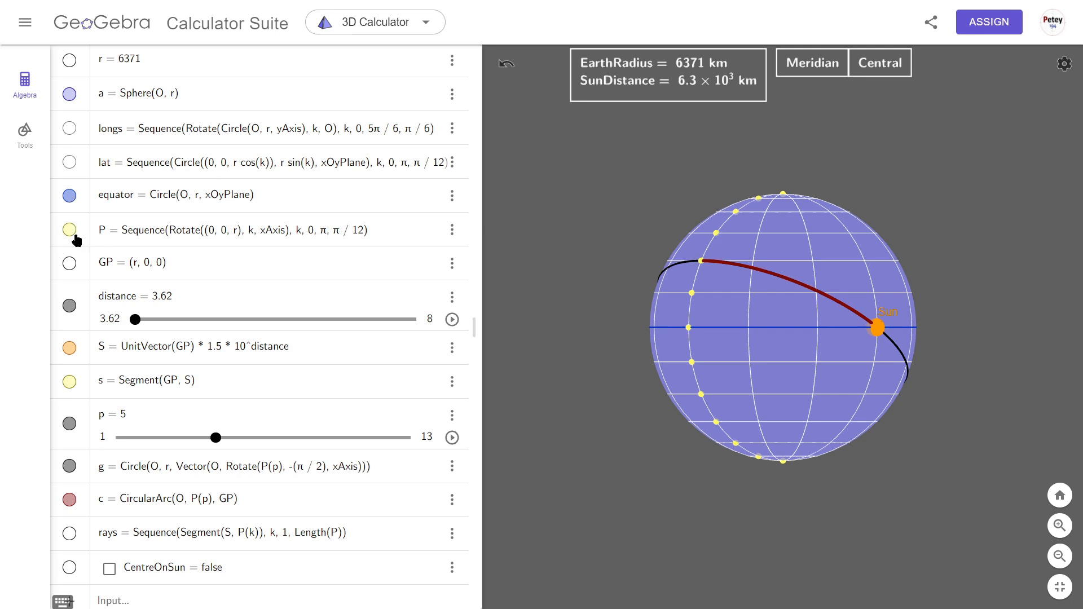
pyautogui.click(69, 229)
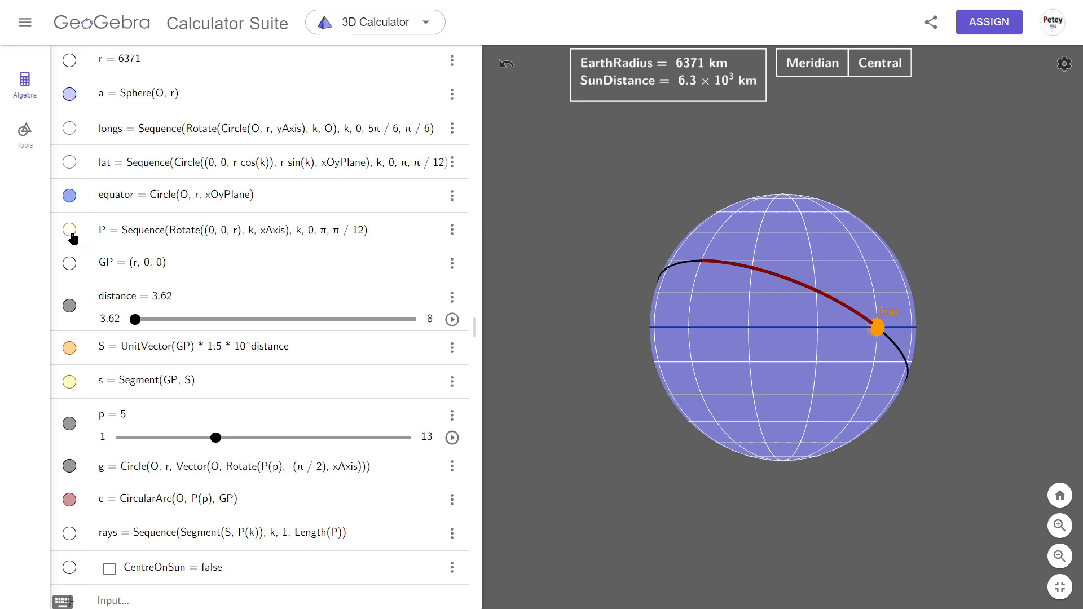
pyautogui.click(69, 229)
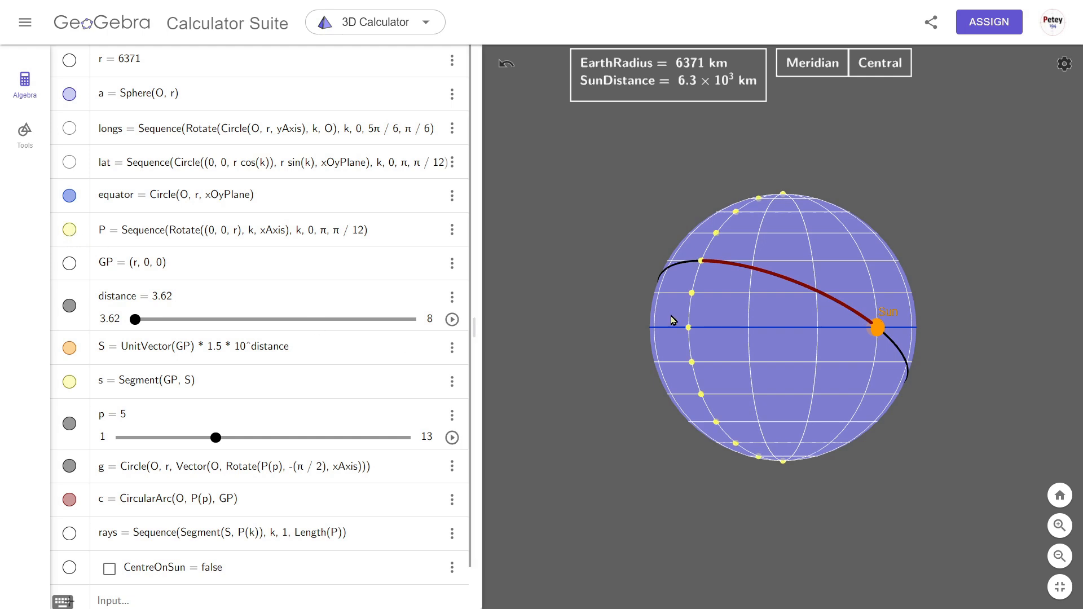
pyautogui.moveTo(692, 365)
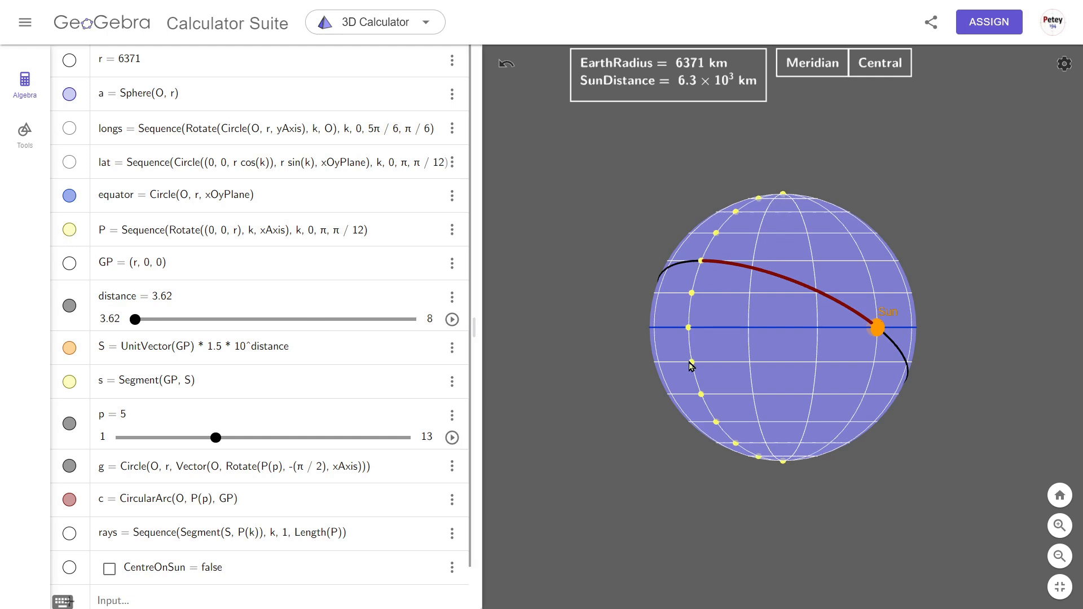
pyautogui.moveTo(689, 331)
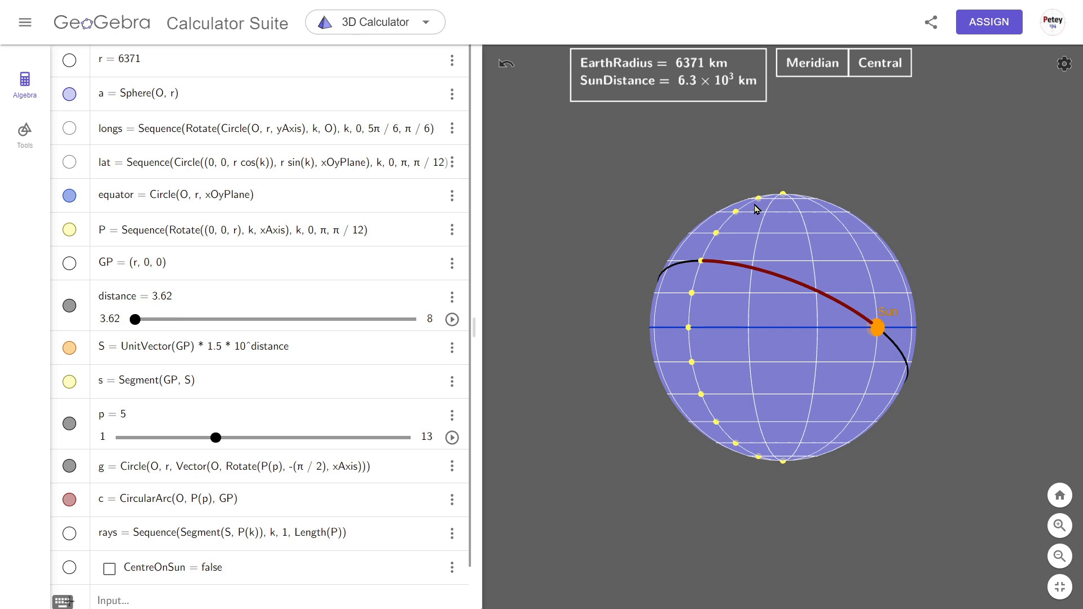
pyautogui.moveTo(739, 448)
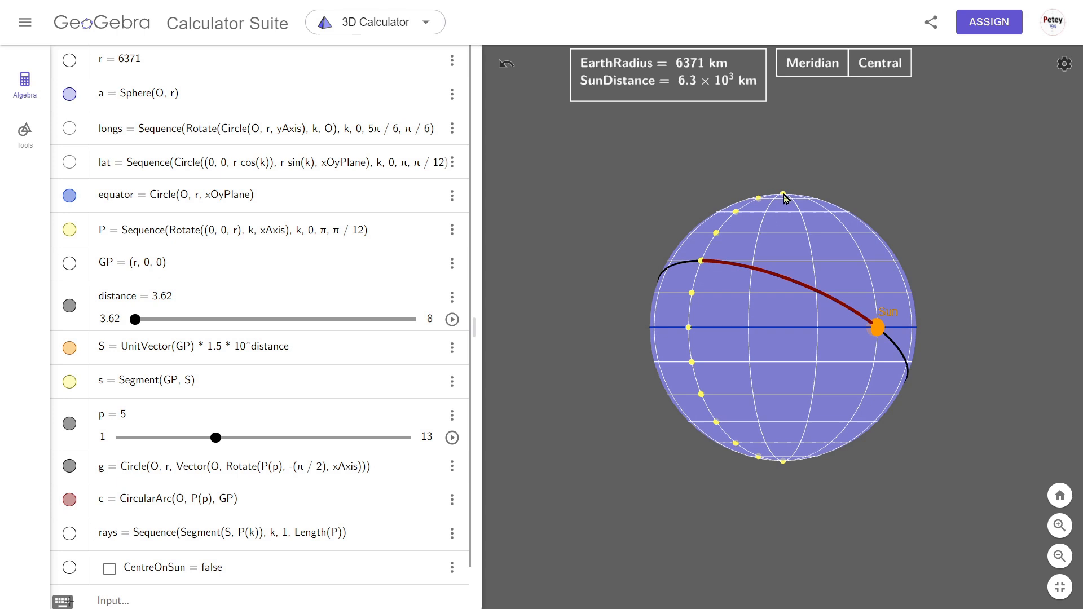
pyautogui.moveTo(707, 263)
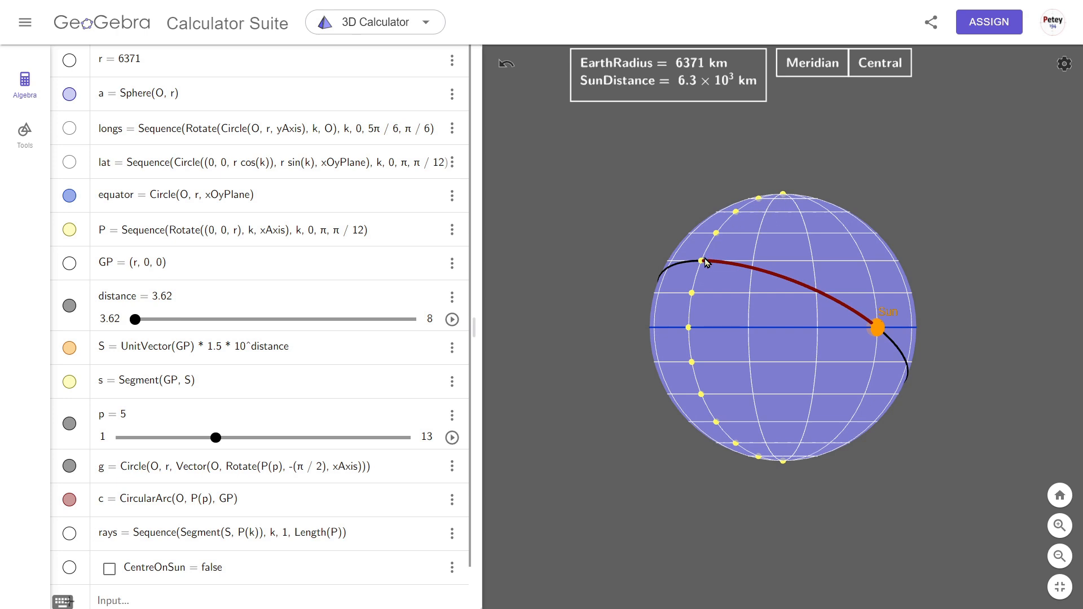
pyautogui.moveTo(783, 467)
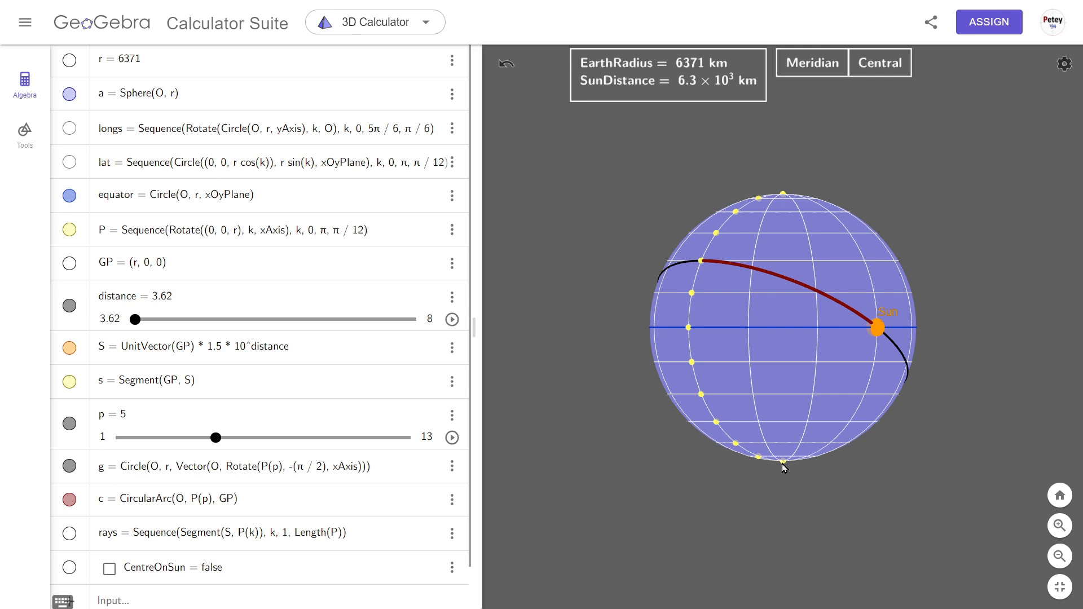
pyautogui.moveTo(172, 451)
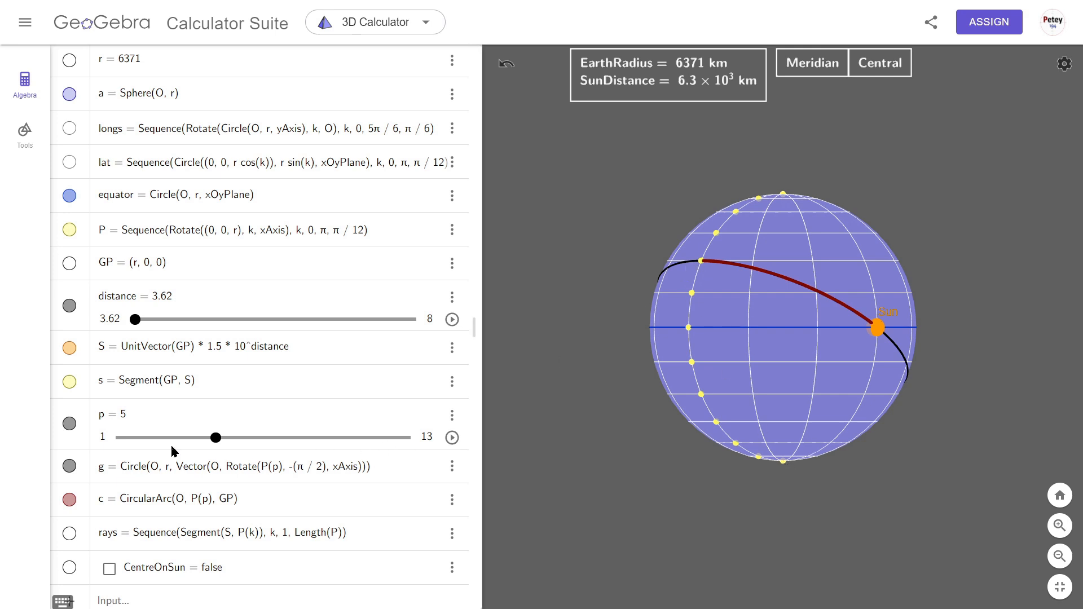
pyautogui.moveTo(707, 268)
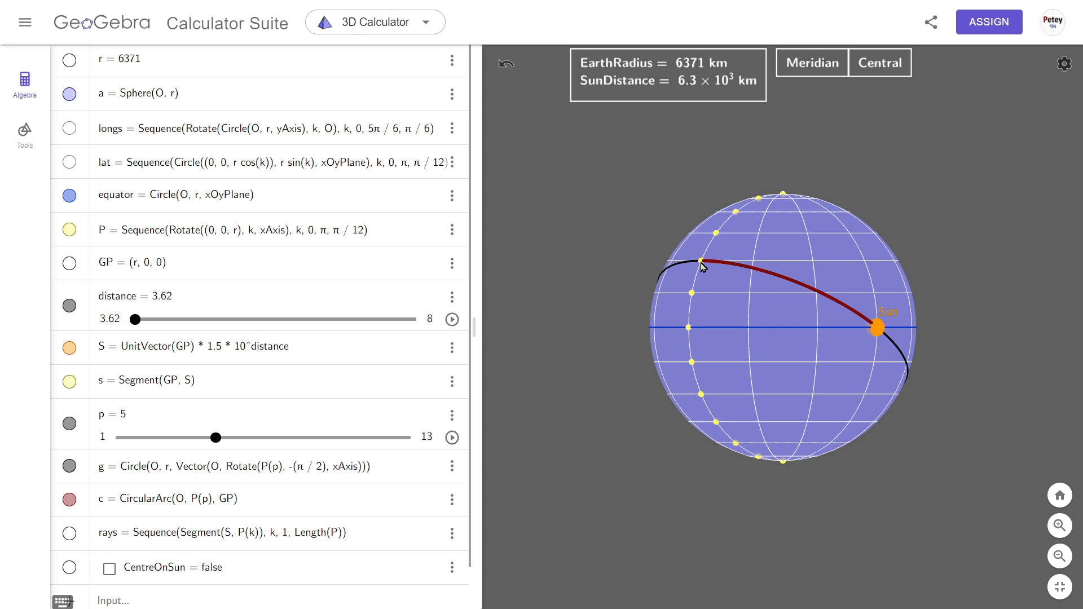
pyautogui.moveTo(689, 331)
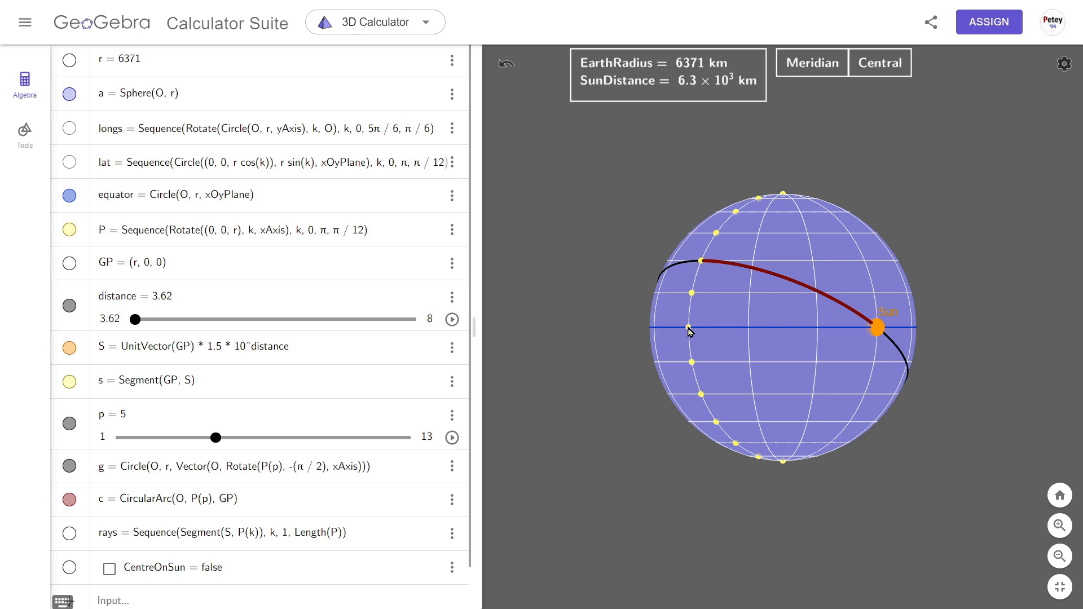
pyautogui.moveTo(700, 399)
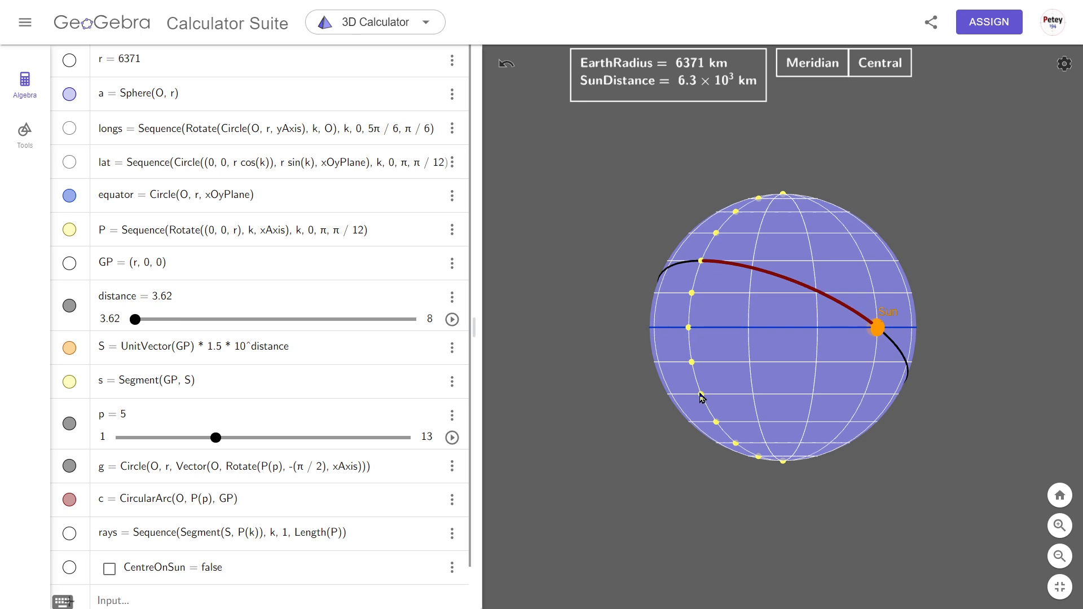
pyautogui.moveTo(709, 398)
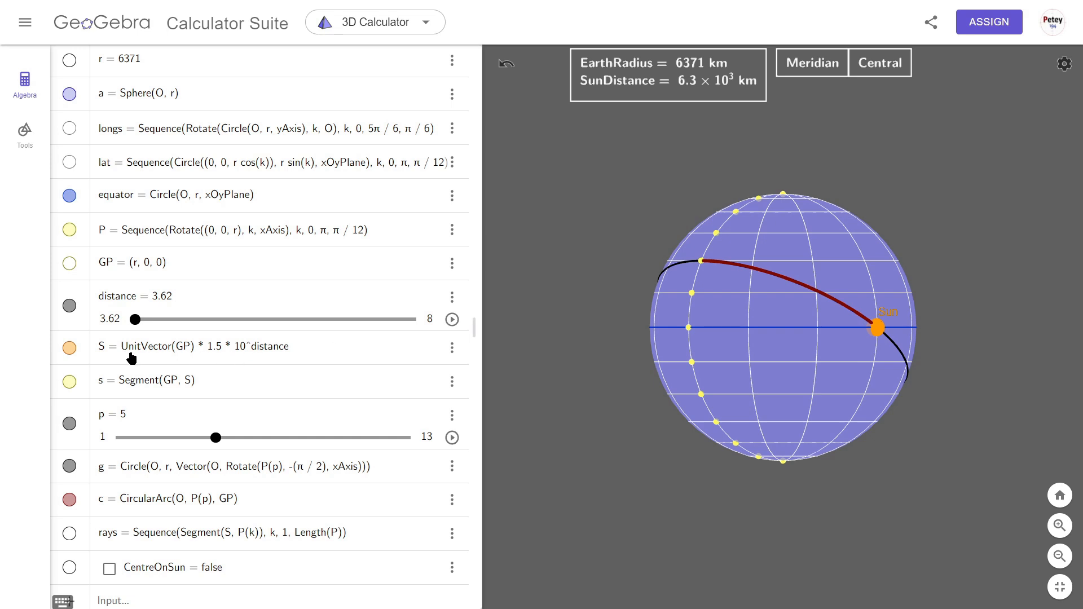
pyautogui.moveTo(101, 358)
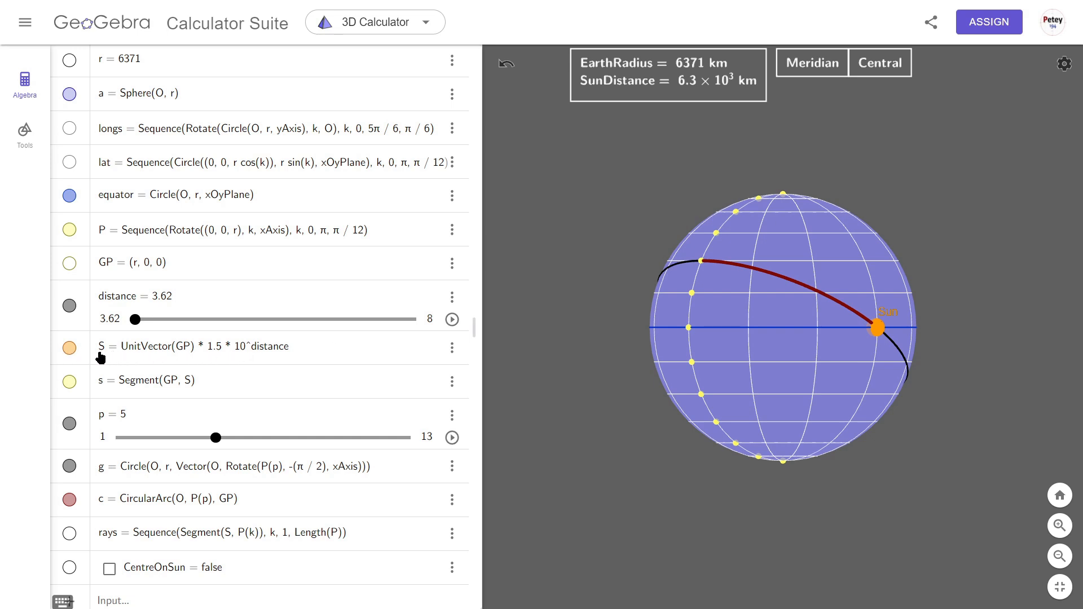
pyautogui.moveTo(214, 358)
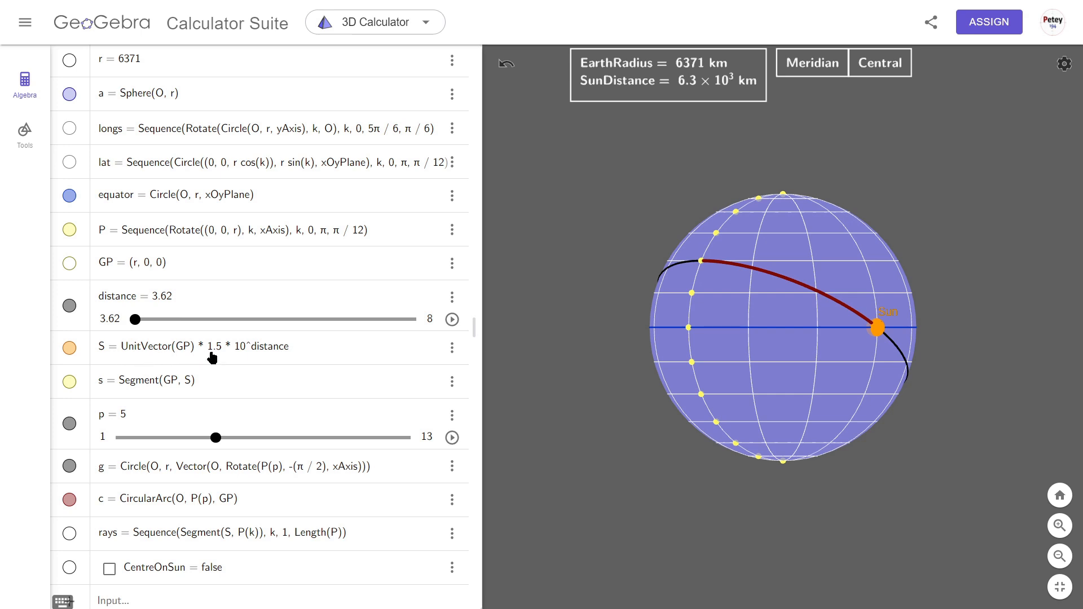
pyautogui.moveTo(196, 320)
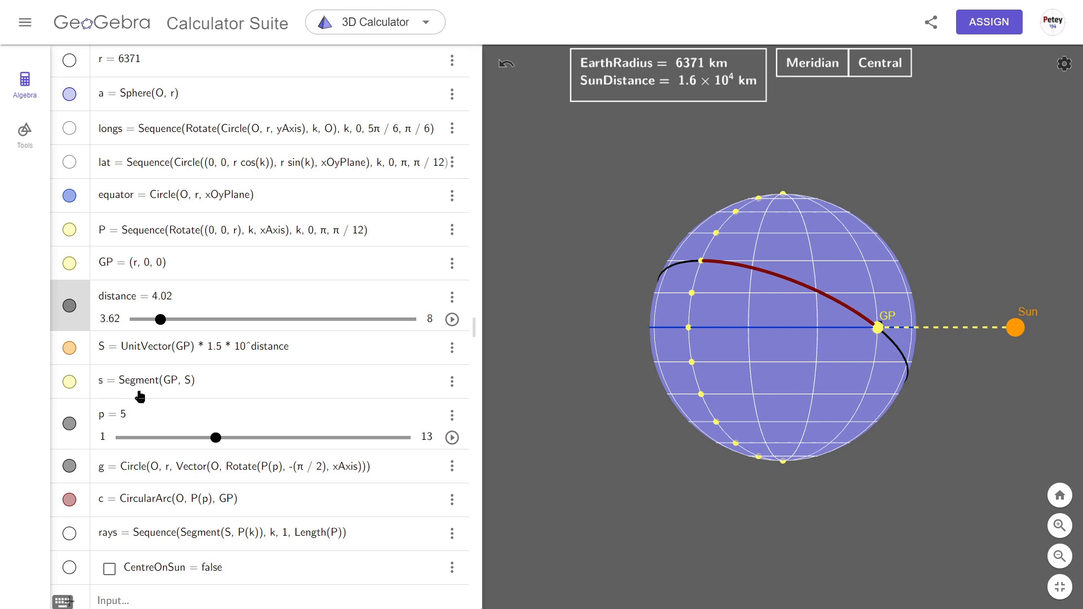
pyautogui.moveTo(192, 393)
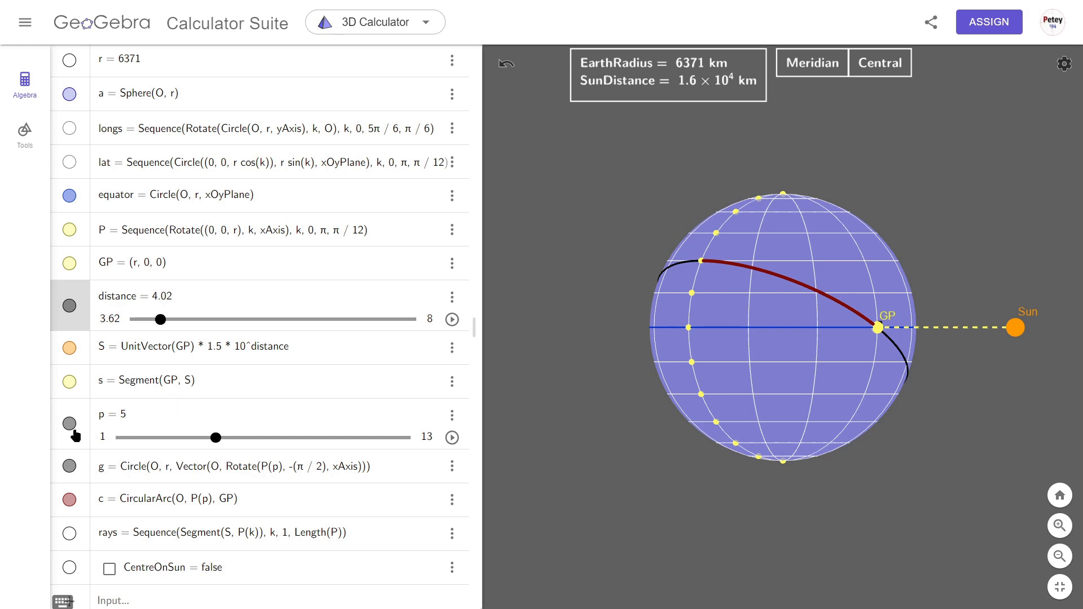
pyautogui.moveTo(121, 472)
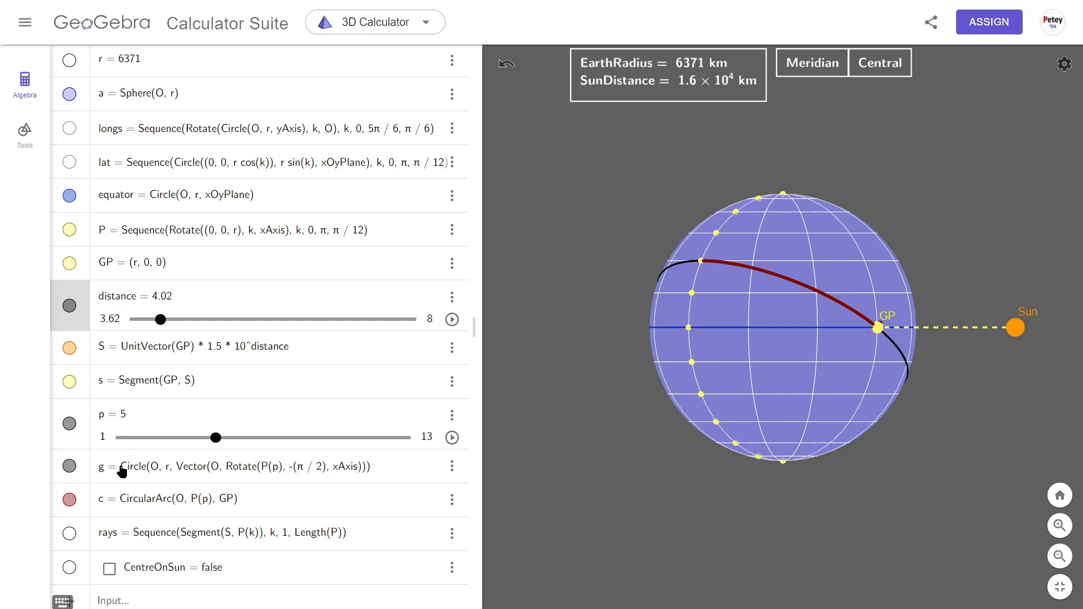
pyautogui.moveTo(193, 478)
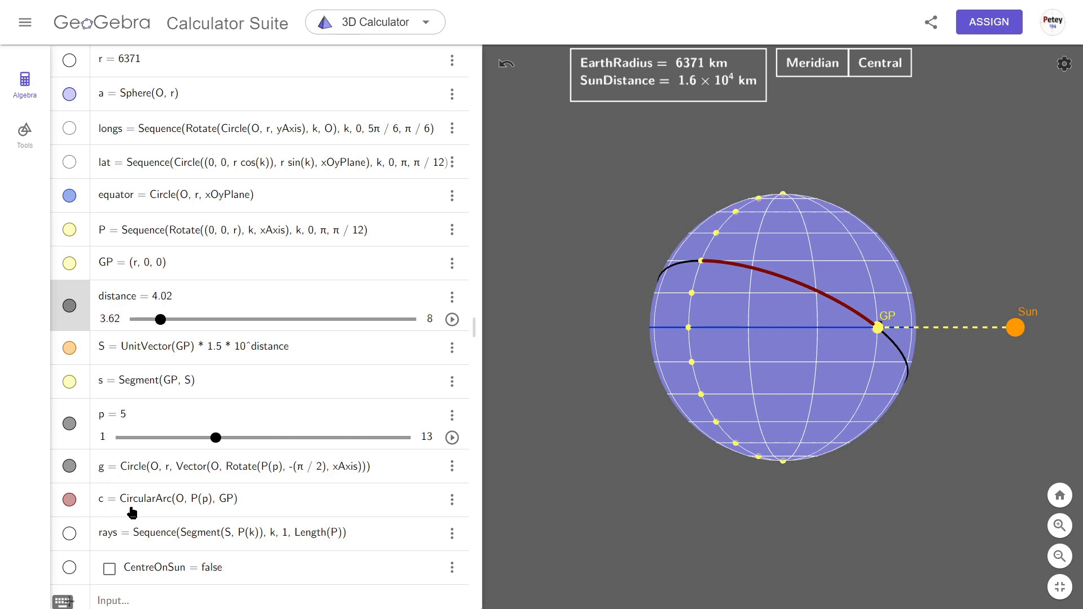
pyautogui.moveTo(867, 325)
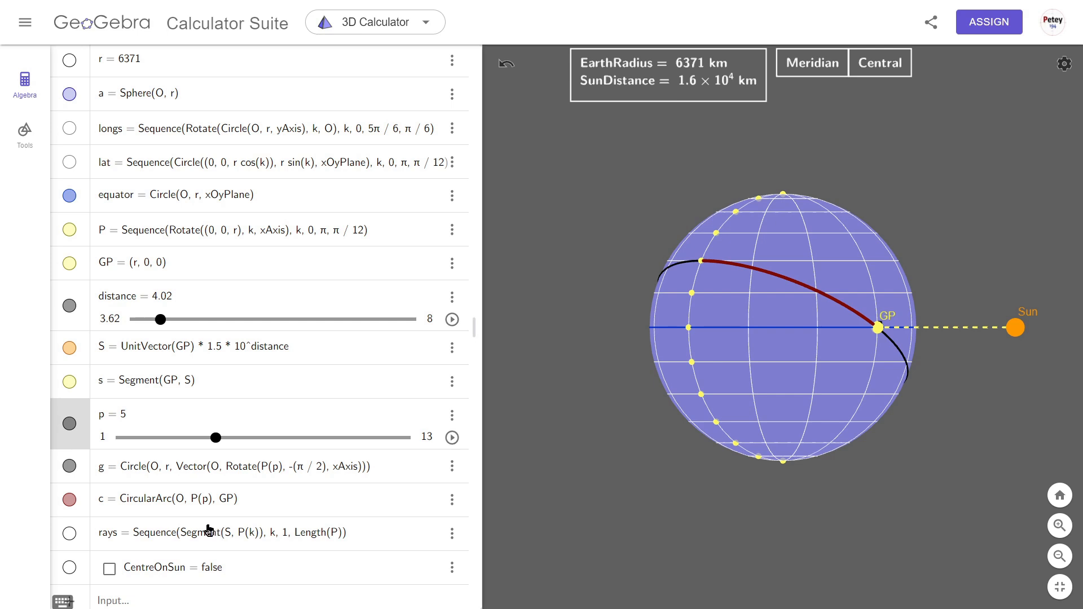
pyautogui.moveTo(791, 104)
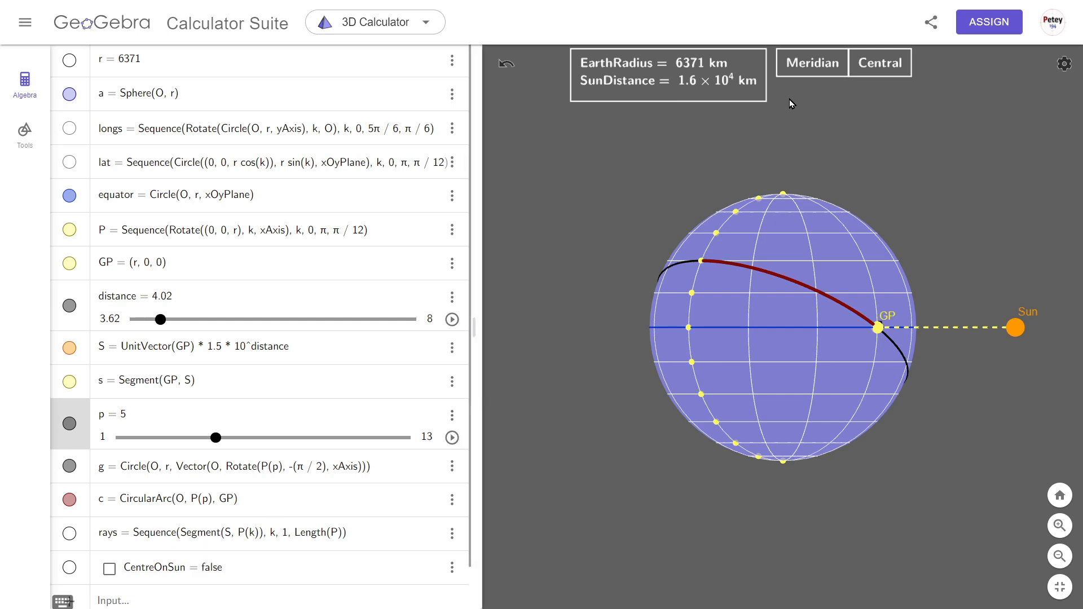
pyautogui.moveTo(898, 69)
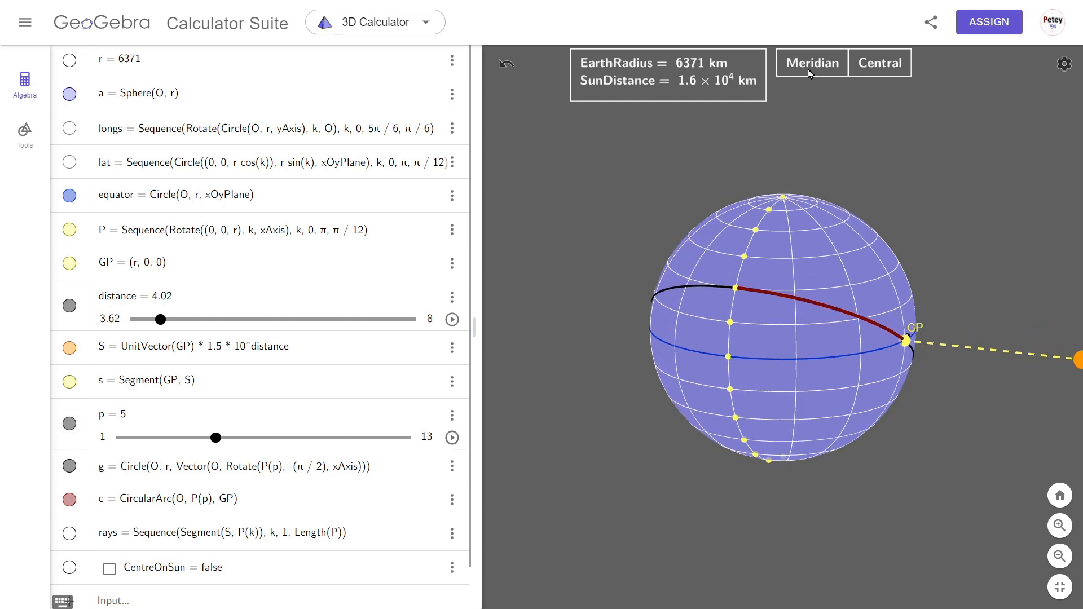
# View the globe edge-on along the meridian, then return to the tilted Central overview.
pyautogui.click(881, 62)
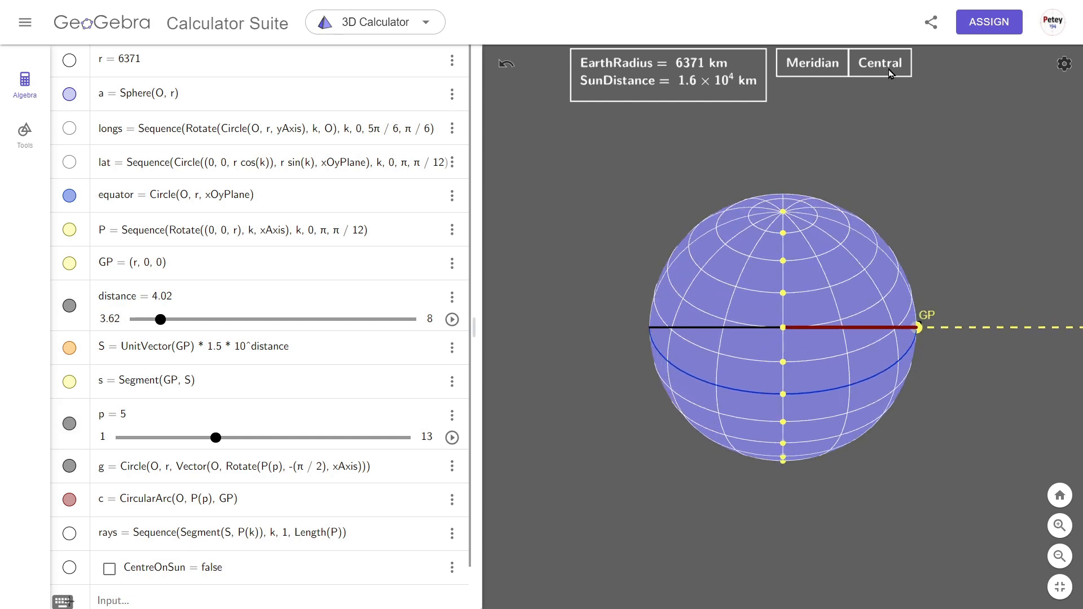
pyautogui.click(880, 62)
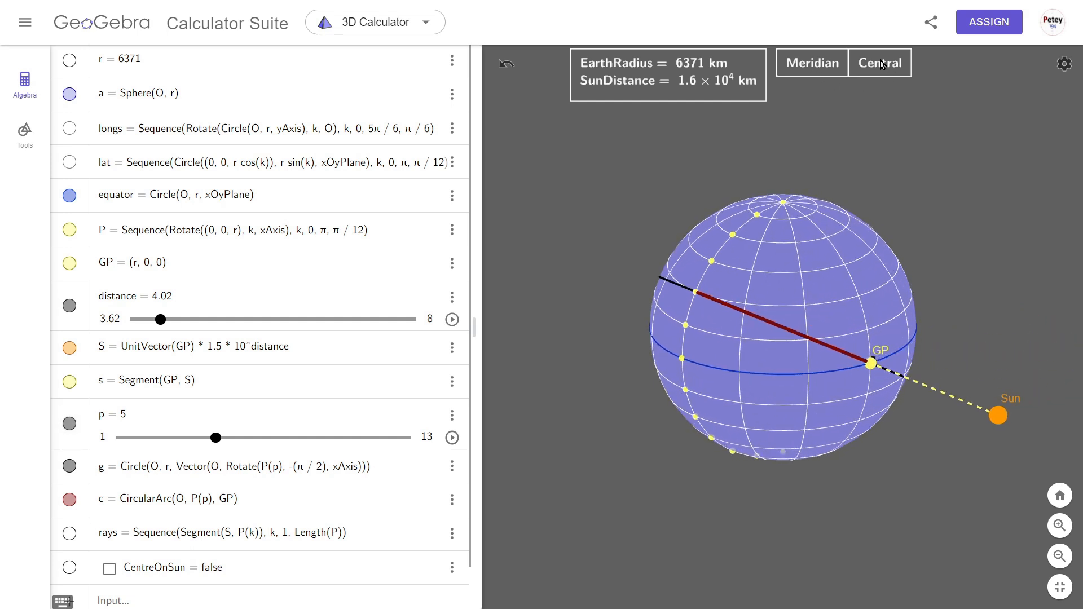
pyautogui.moveTo(781, 334)
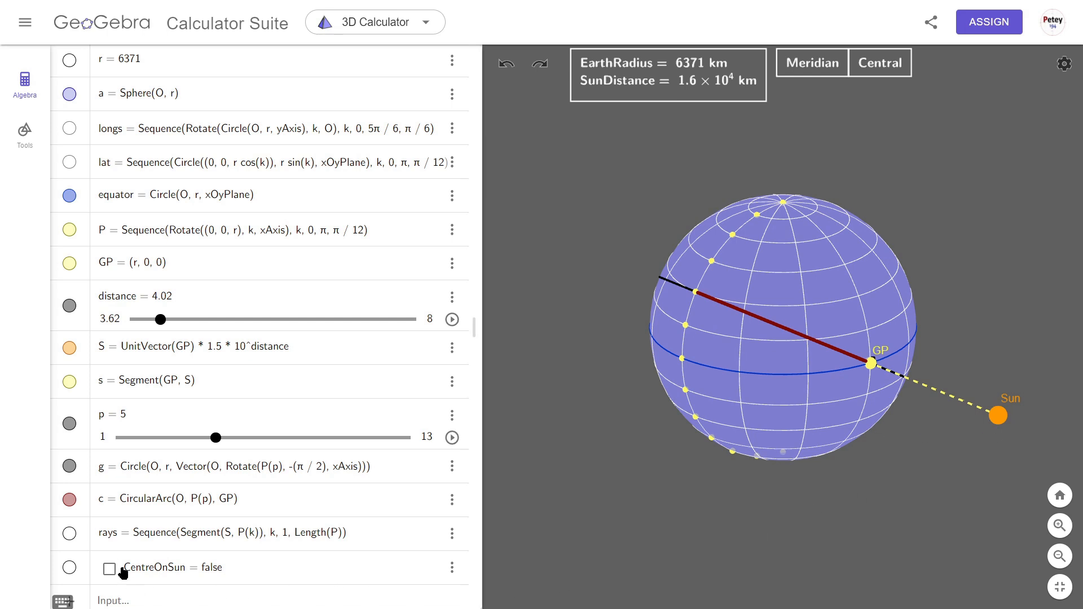
# Toggle CentreOnSun so the 3D view re-centres on the Sun about 16,000 km out.
pyautogui.click(109, 567)
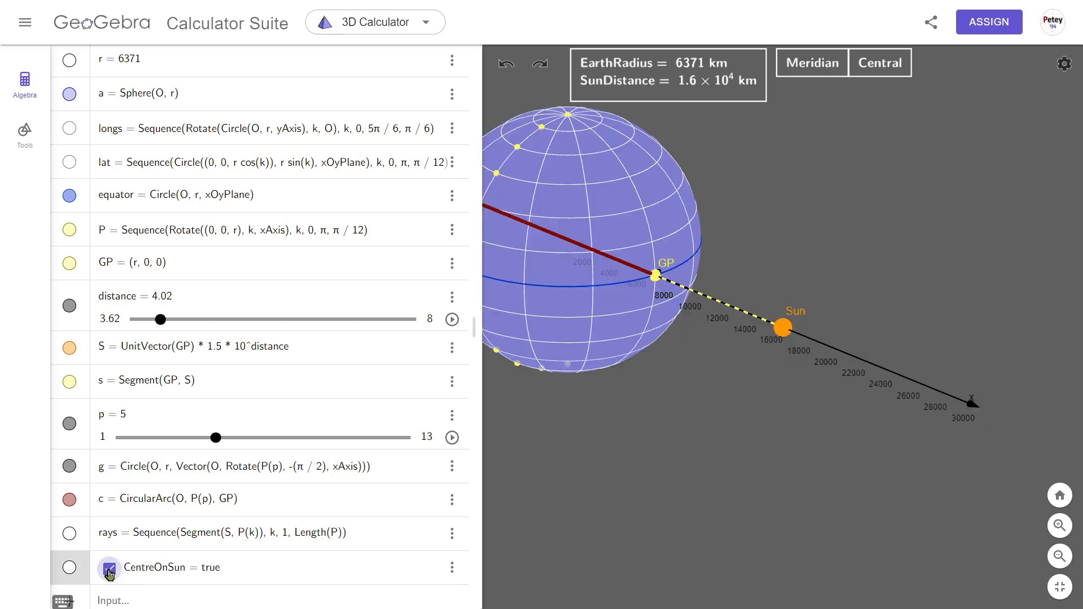
pyautogui.click(109, 568)
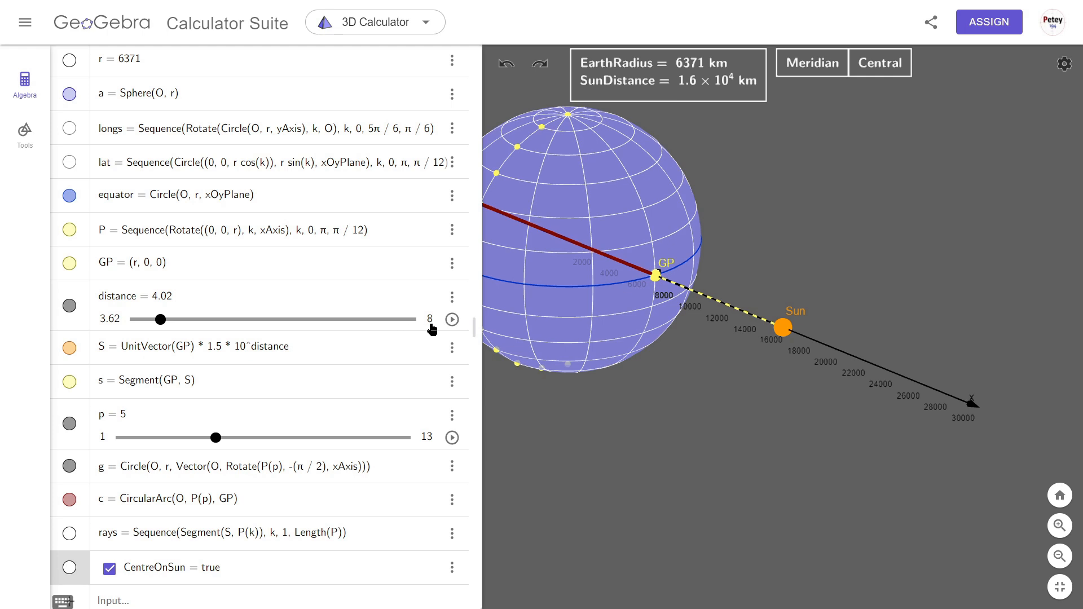
pyautogui.moveTo(209, 359)
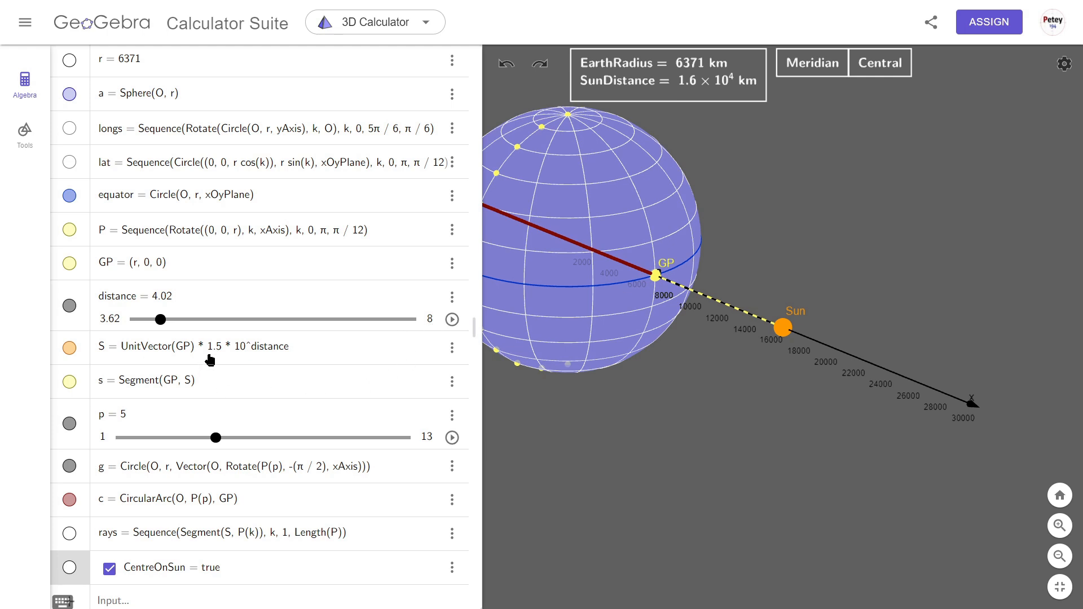
pyautogui.moveTo(269, 360)
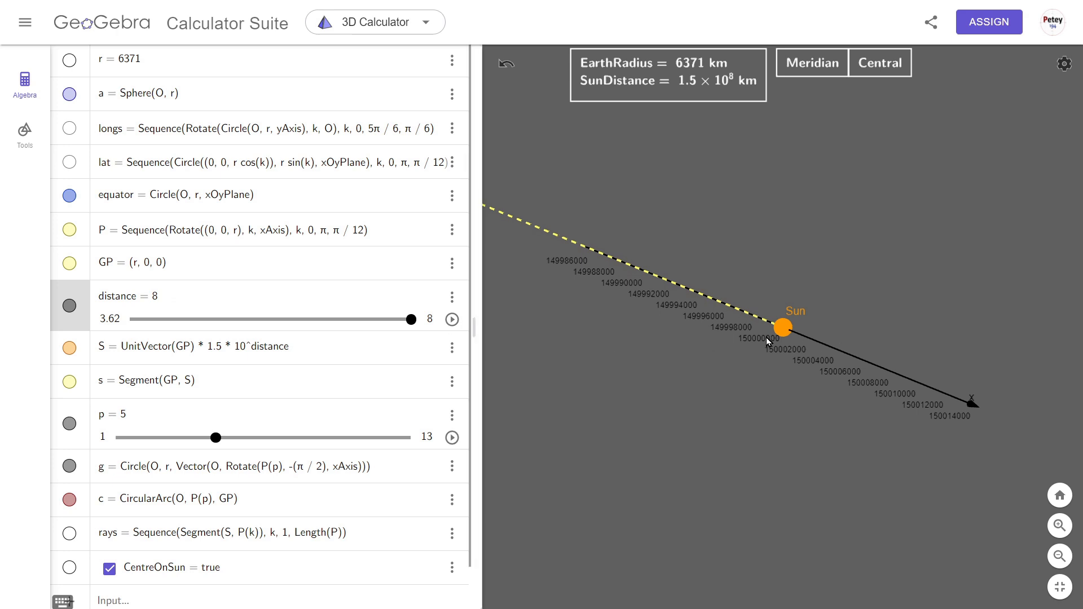
pyautogui.moveTo(704, 128)
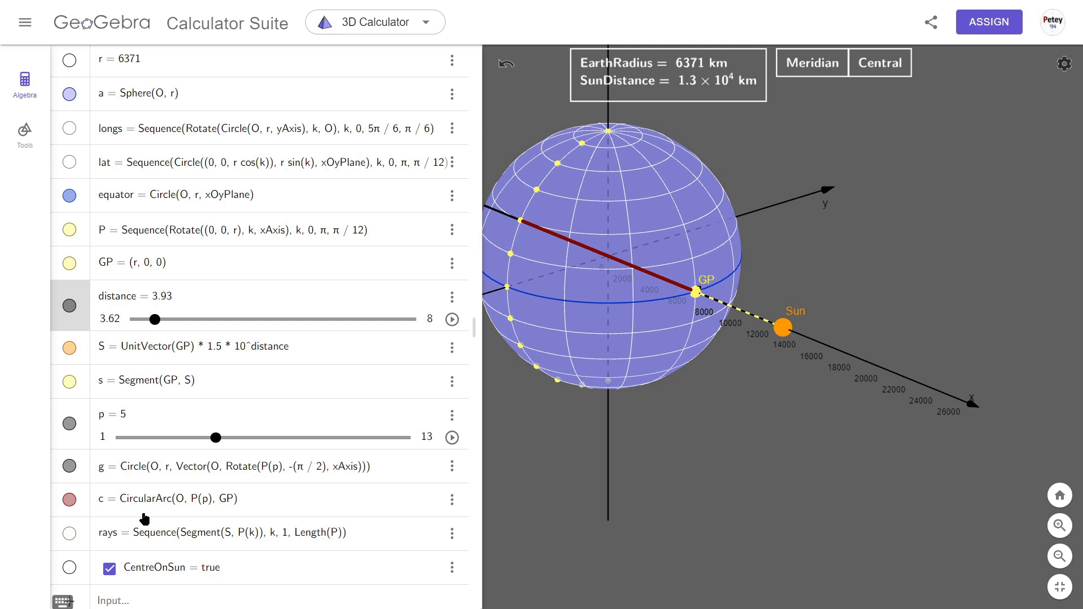
pyautogui.moveTo(103, 545)
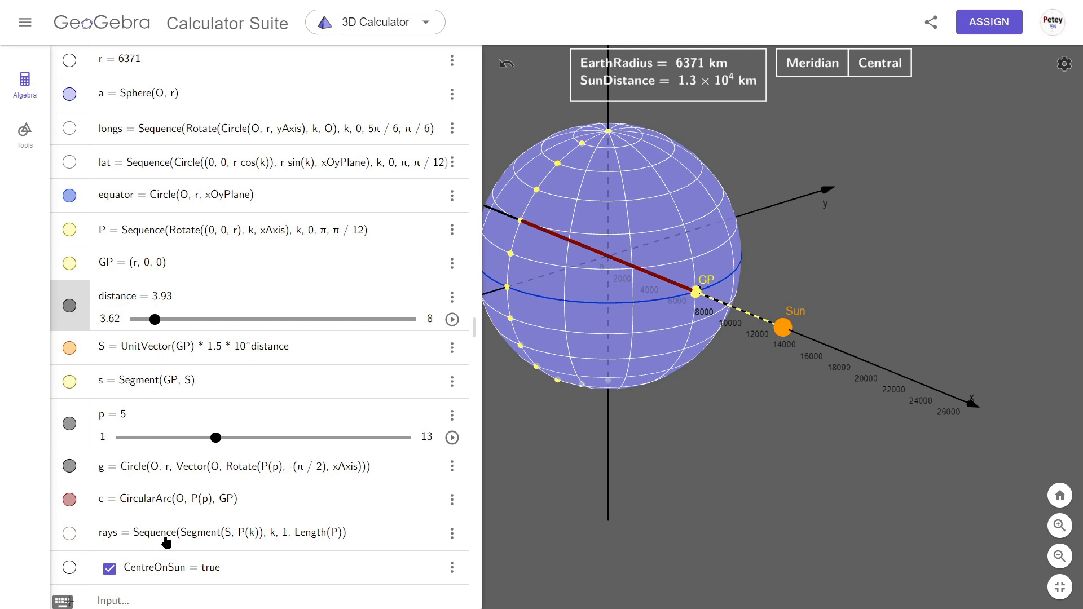
pyautogui.moveTo(192, 544)
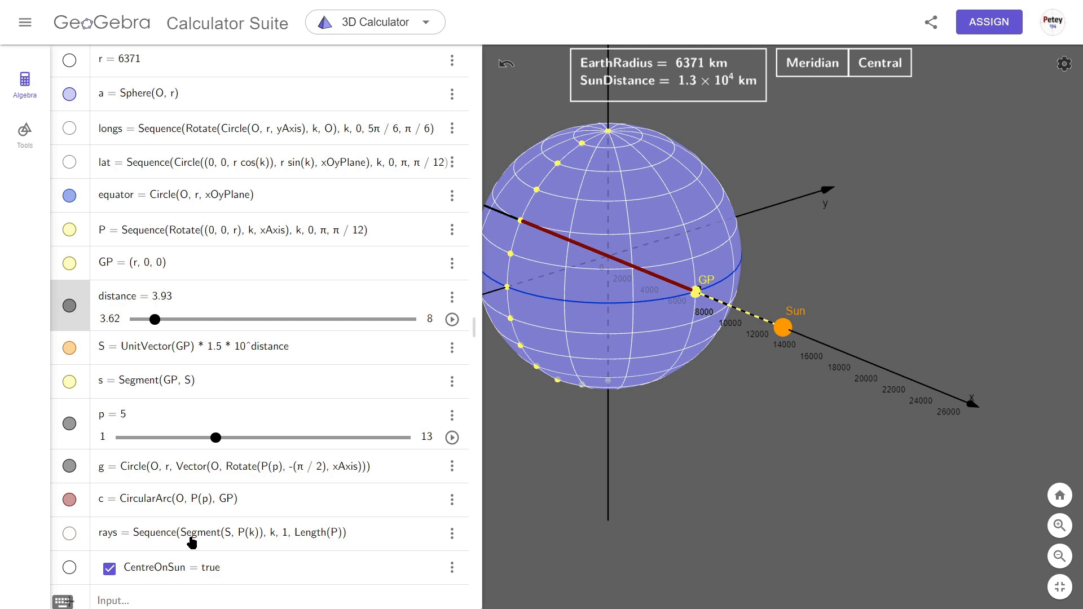
pyautogui.moveTo(228, 544)
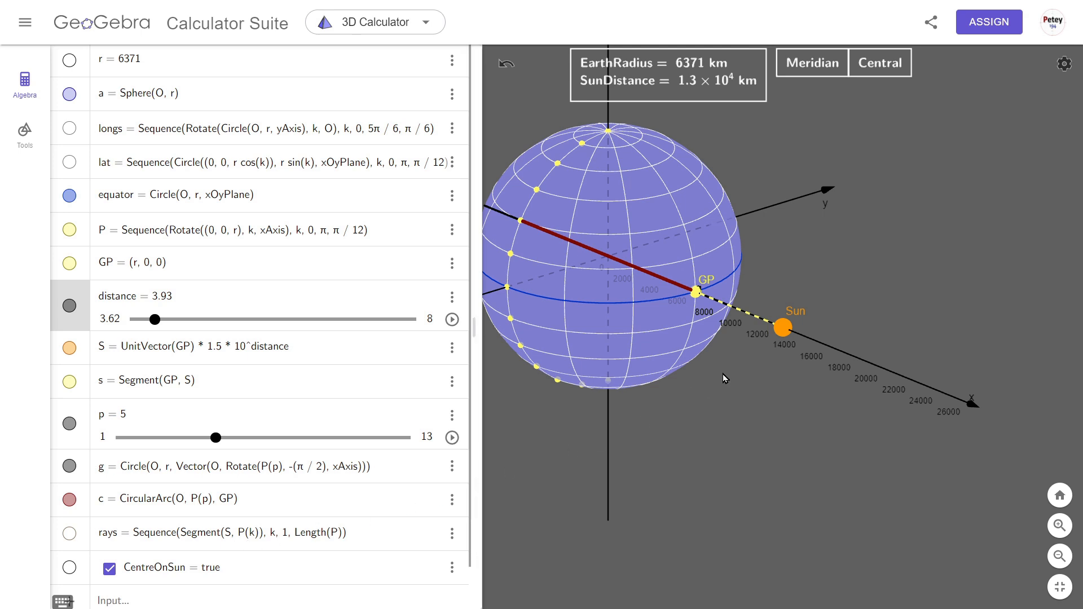
pyautogui.moveTo(784, 331)
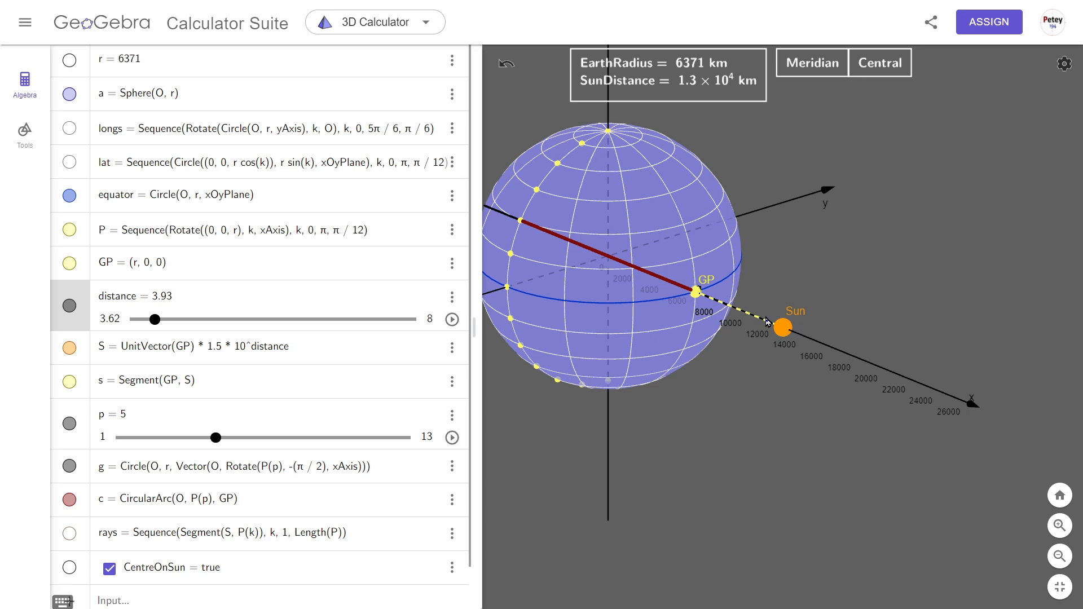
pyautogui.moveTo(636, 252)
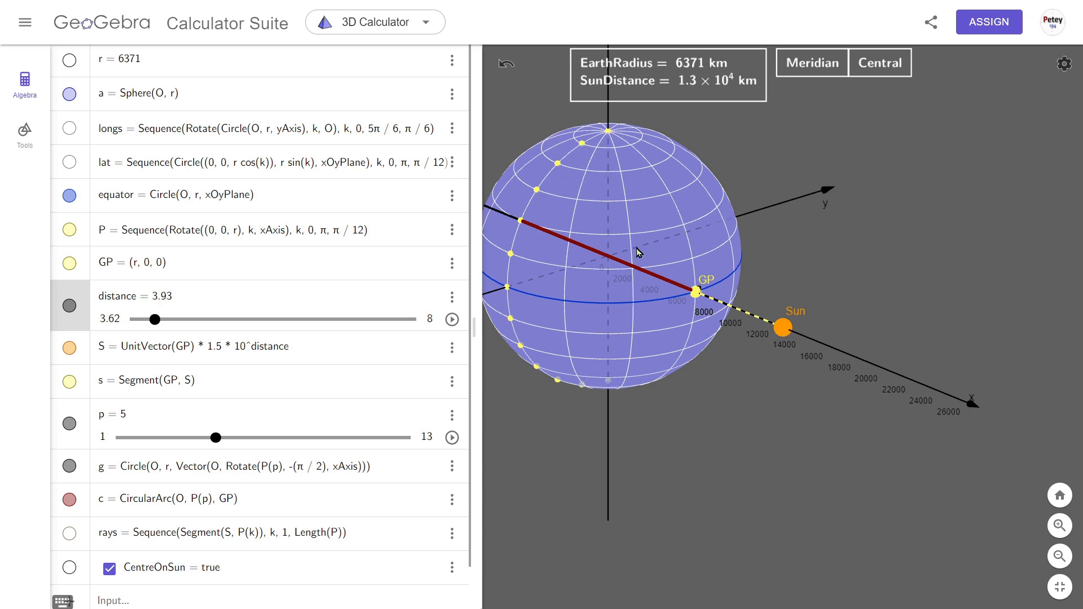
pyautogui.moveTo(618, 388)
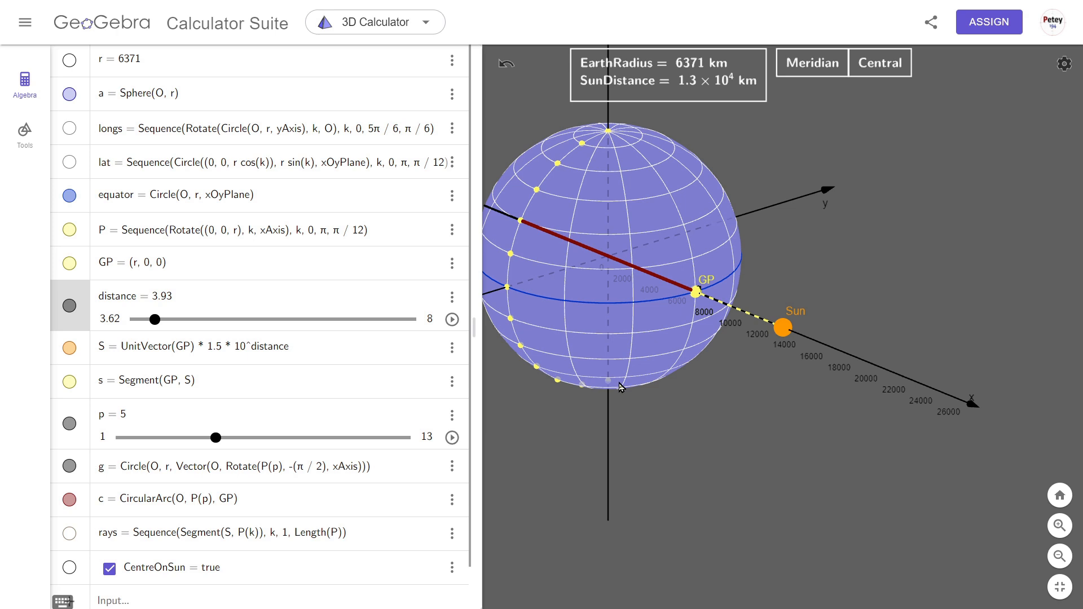
pyautogui.moveTo(779, 332)
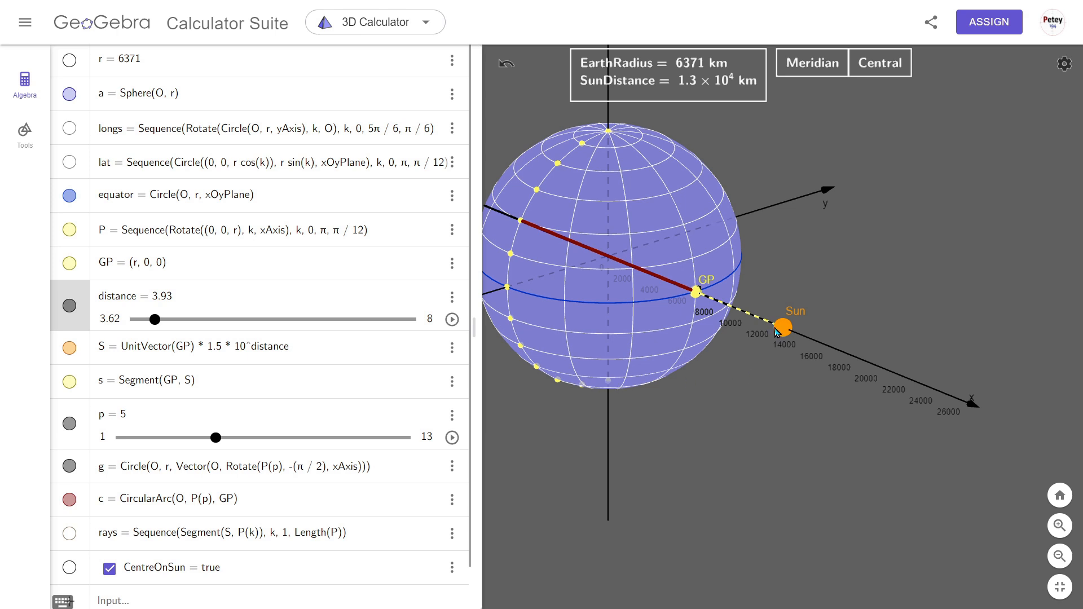
pyautogui.moveTo(616, 183)
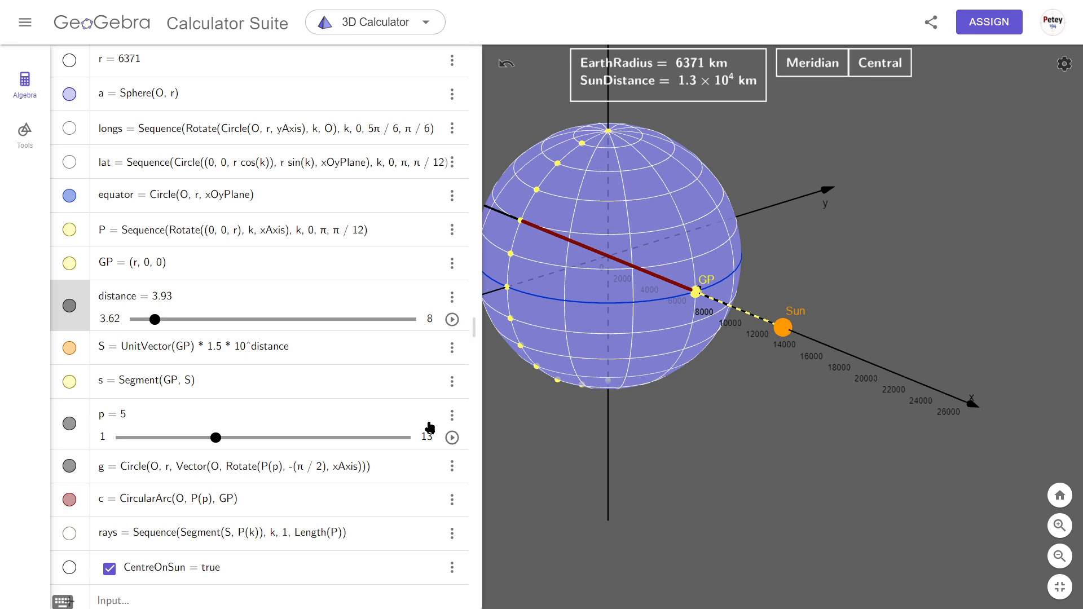
# Show the rays sequence fanning from the nearby Sun to the observer points.
pyautogui.click(69, 539)
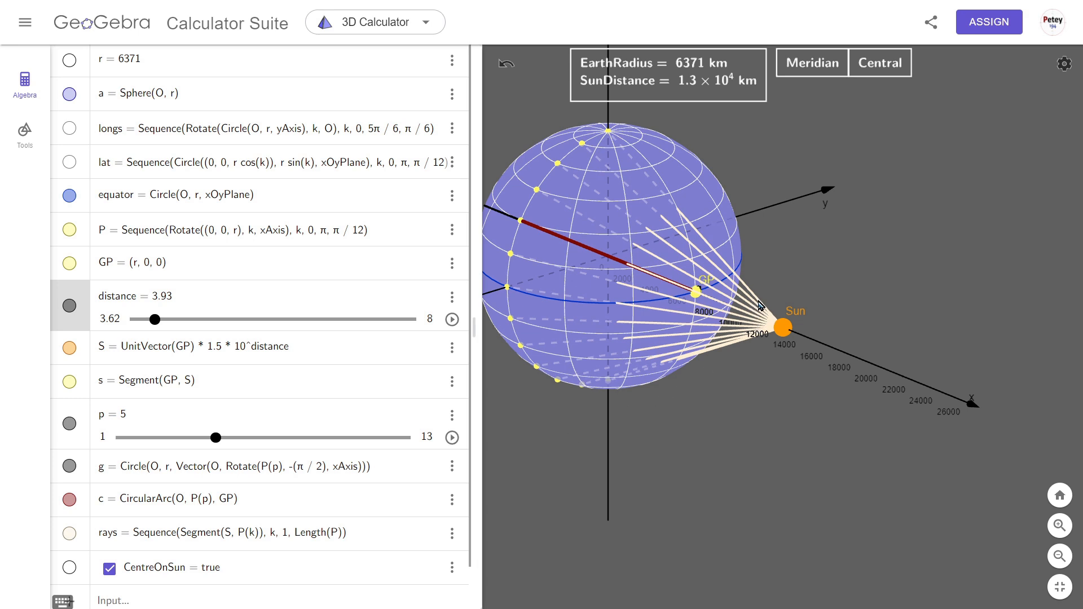
pyautogui.moveTo(642, 192)
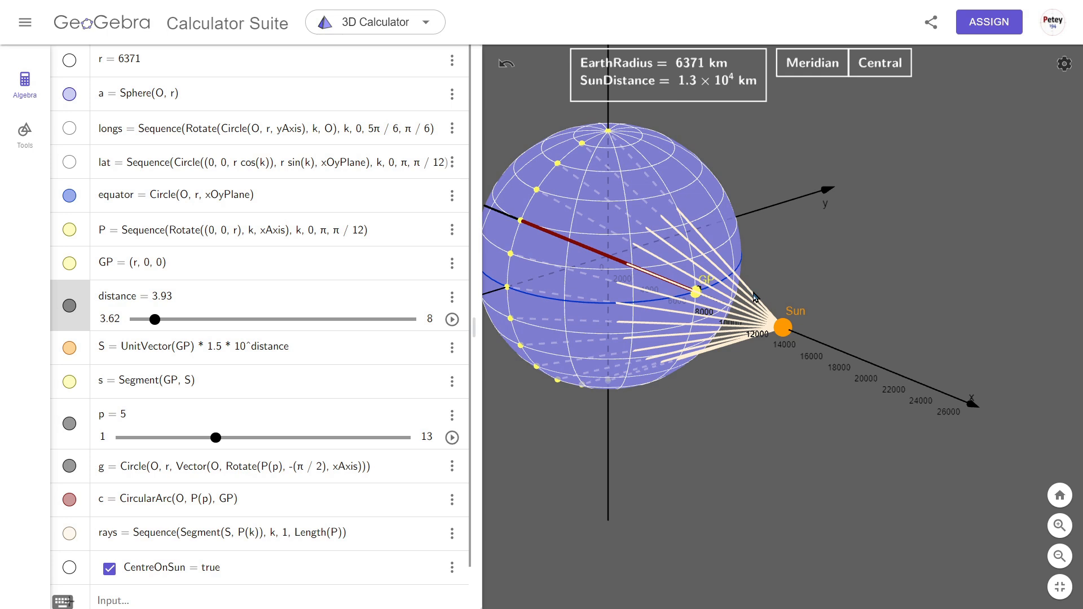
pyautogui.moveTo(706, 241)
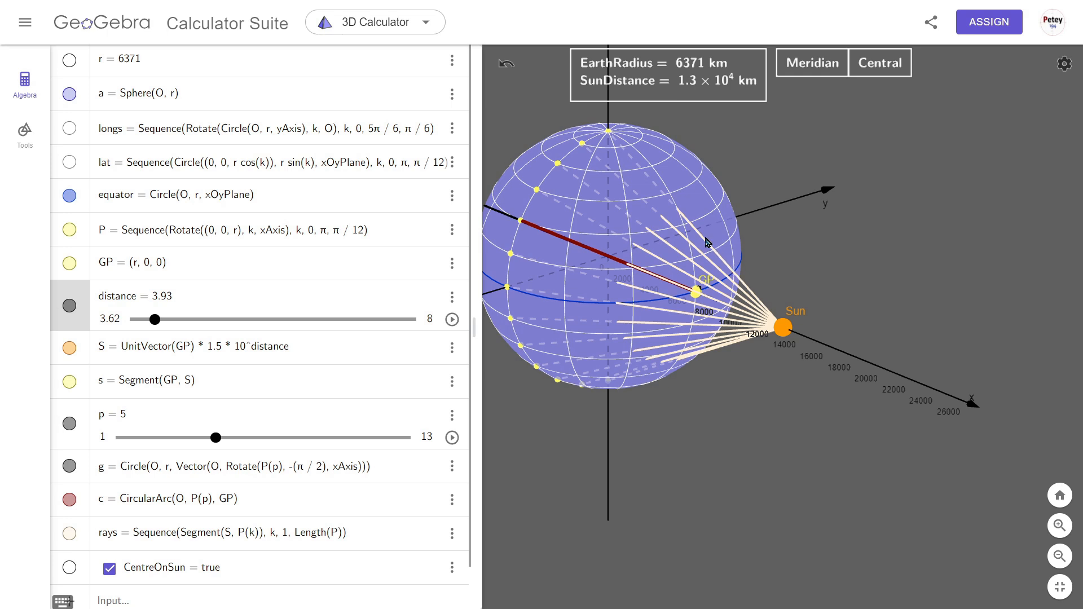
pyautogui.moveTo(674, 211)
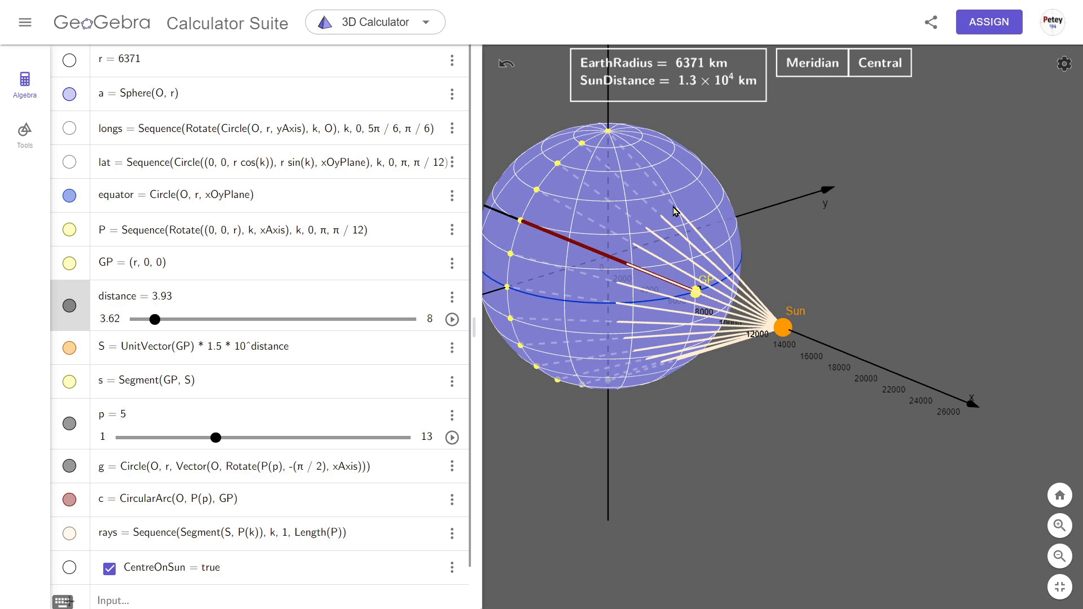
pyautogui.moveTo(623, 154)
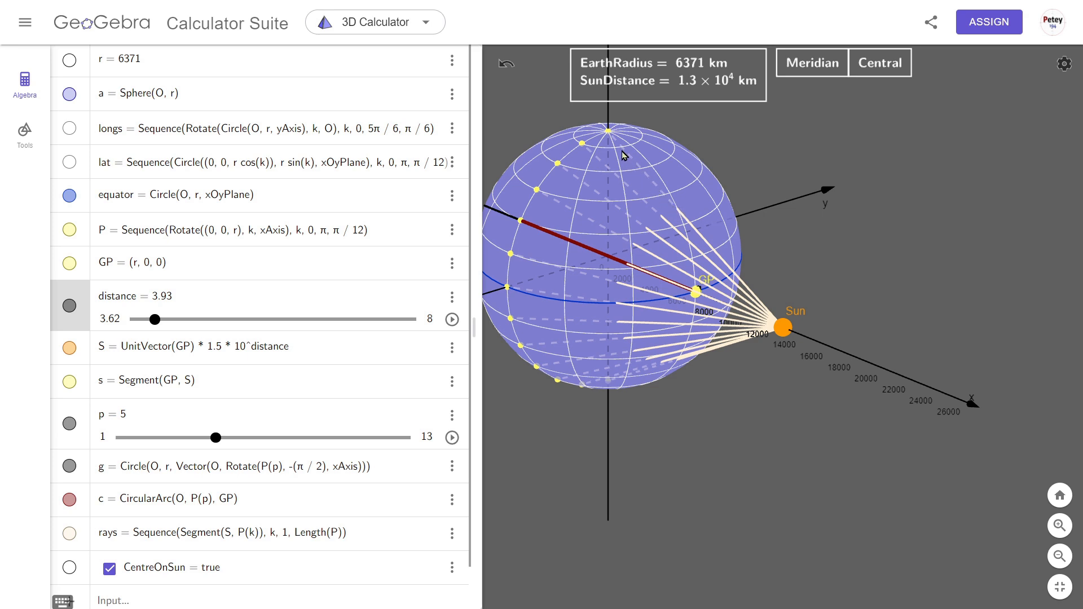
pyautogui.moveTo(609, 134)
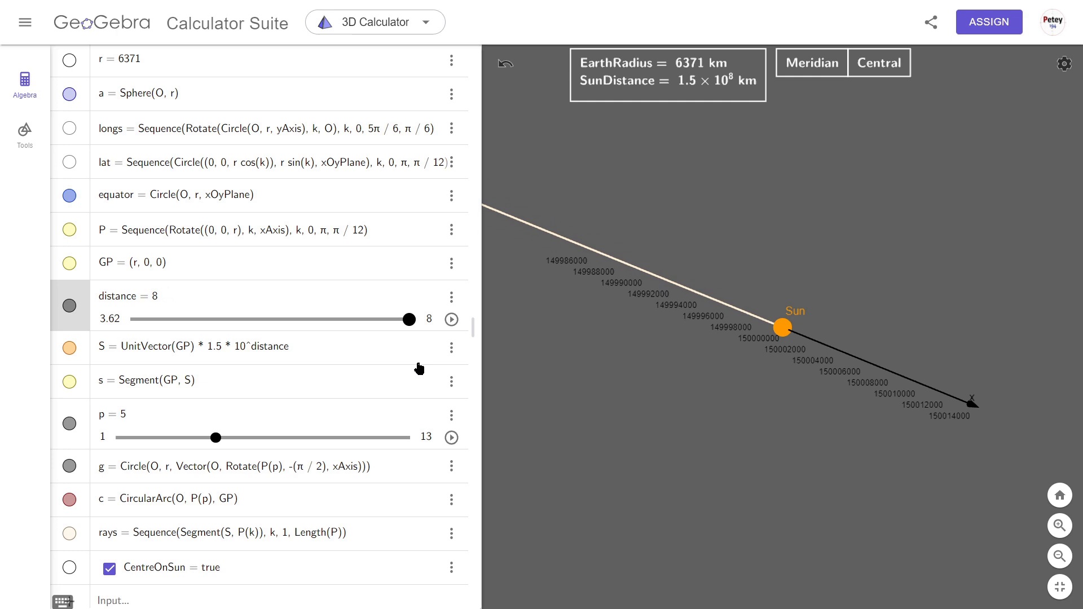
pyautogui.moveTo(777, 330)
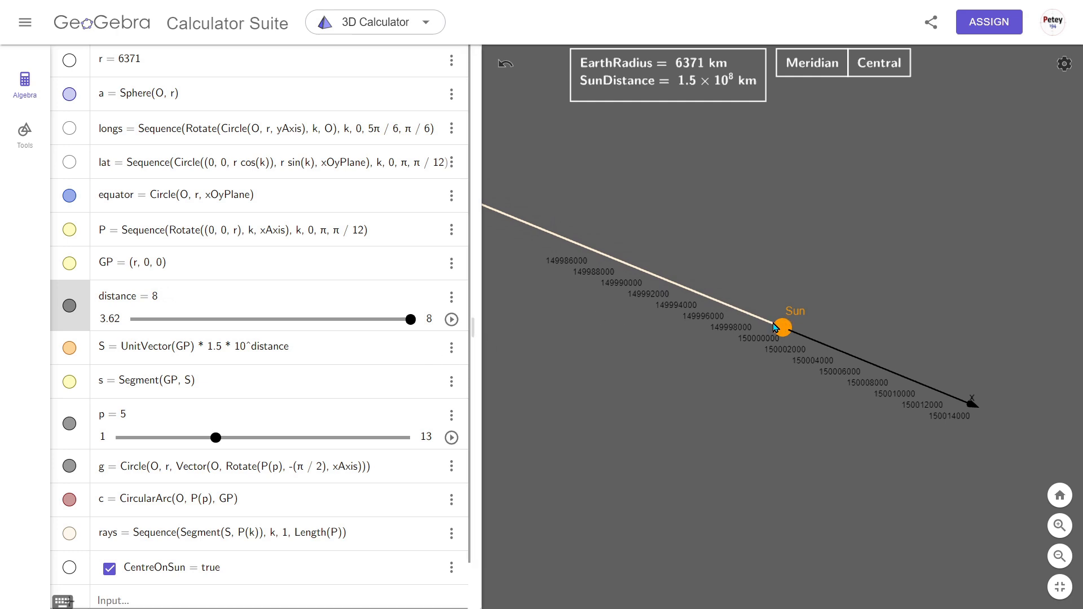
pyautogui.moveTo(567, 256)
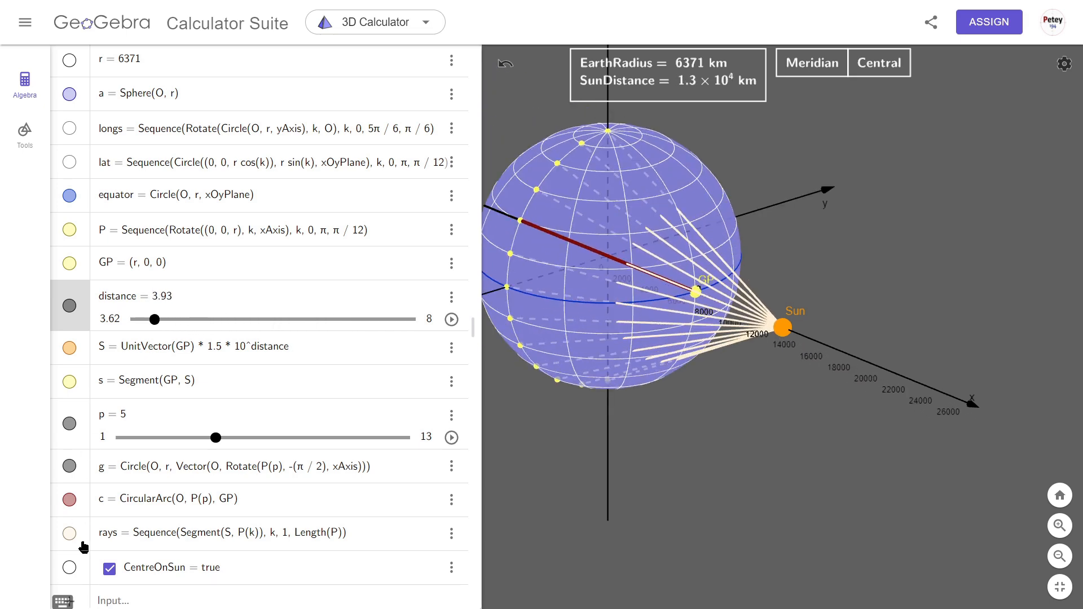
# Toggle CentreOnSun off and on to compare the distant Sun's parallel rays with the globe view.
pyautogui.click(108, 567)
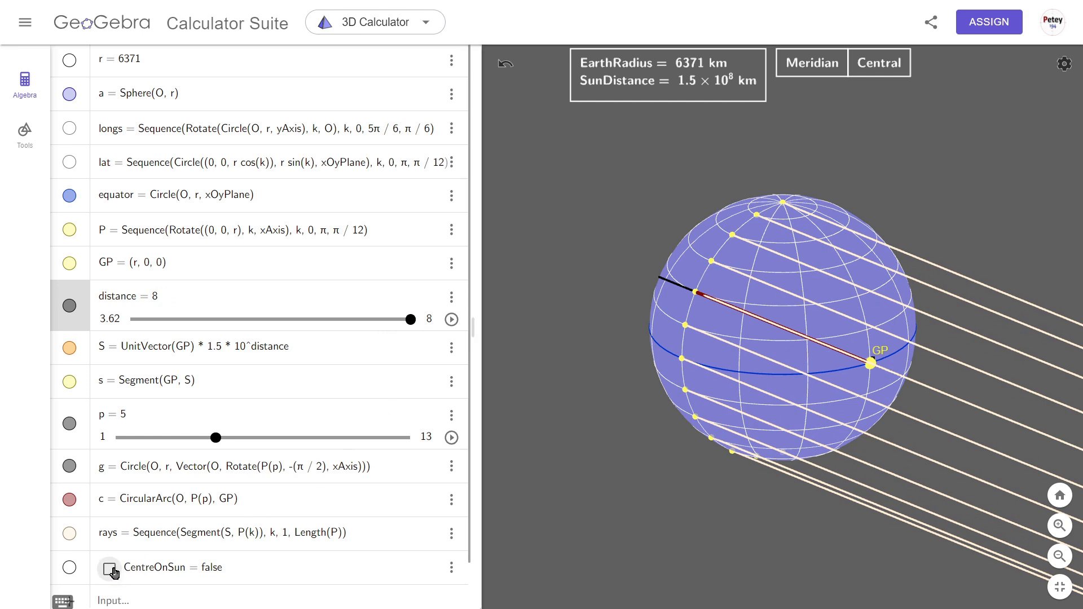
pyautogui.click(108, 567)
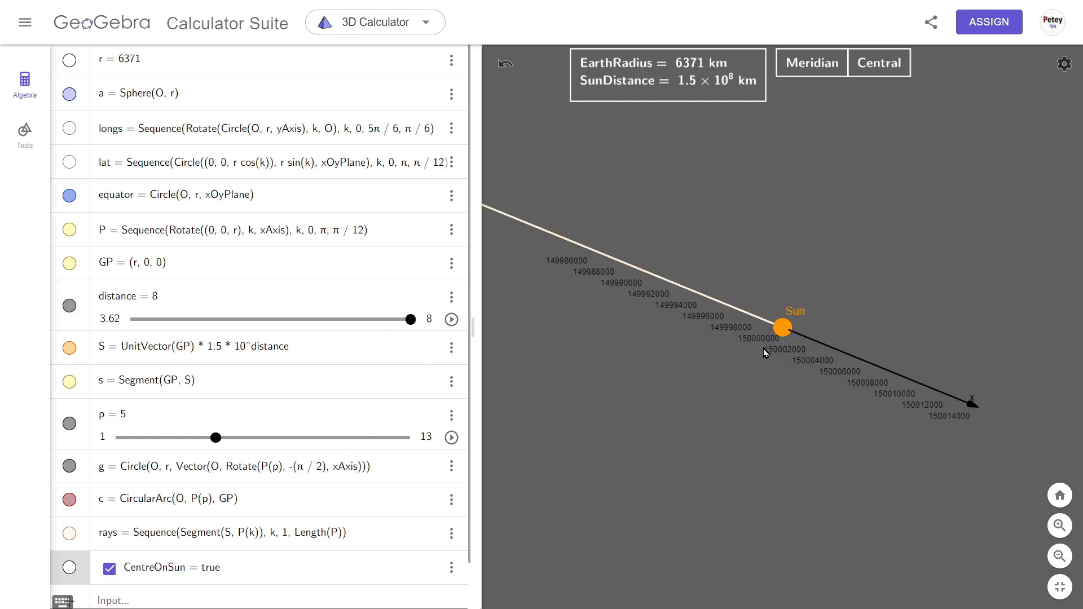
pyautogui.moveTo(153, 560)
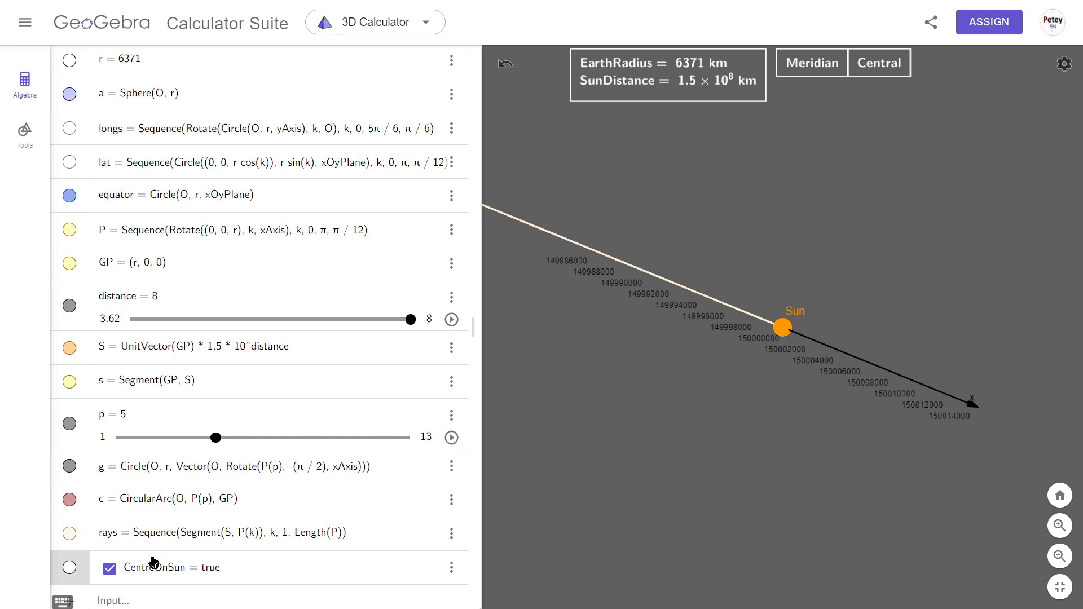
pyautogui.click(110, 568)
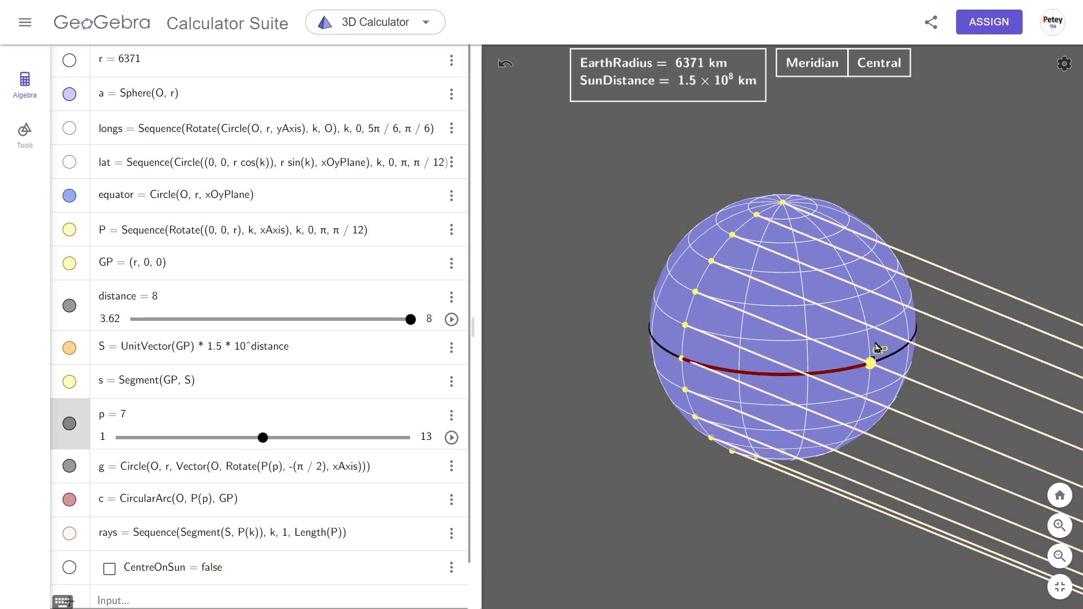
pyautogui.moveTo(872, 378)
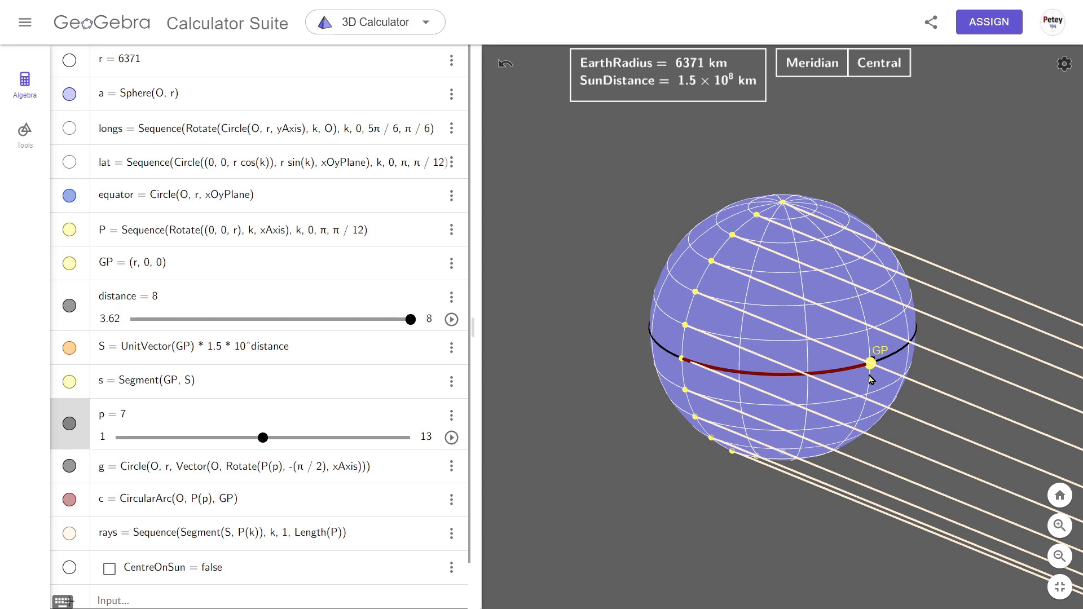
pyautogui.moveTo(894, 561)
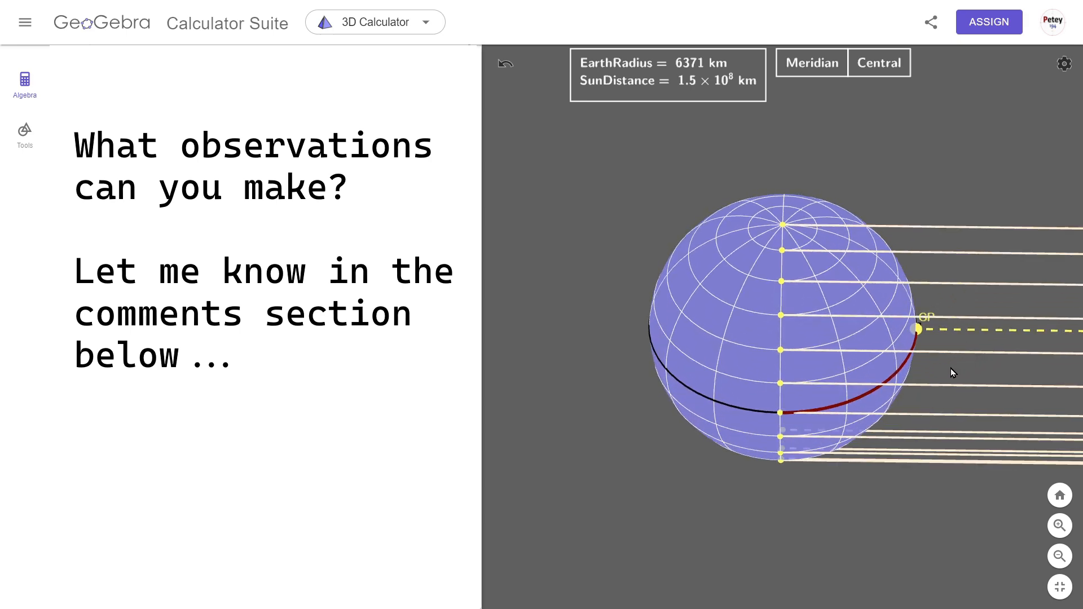
pyautogui.click(24, 82)
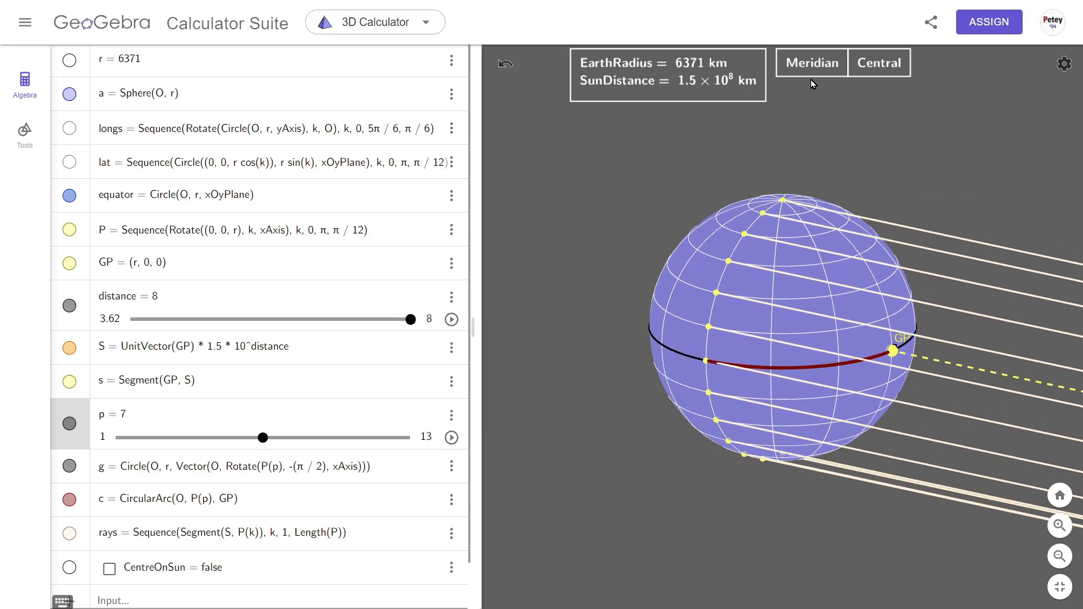
# Align the view face-on to the meridian so the Sun's rays run parallel along the latitudes.
pyautogui.click(811, 62)
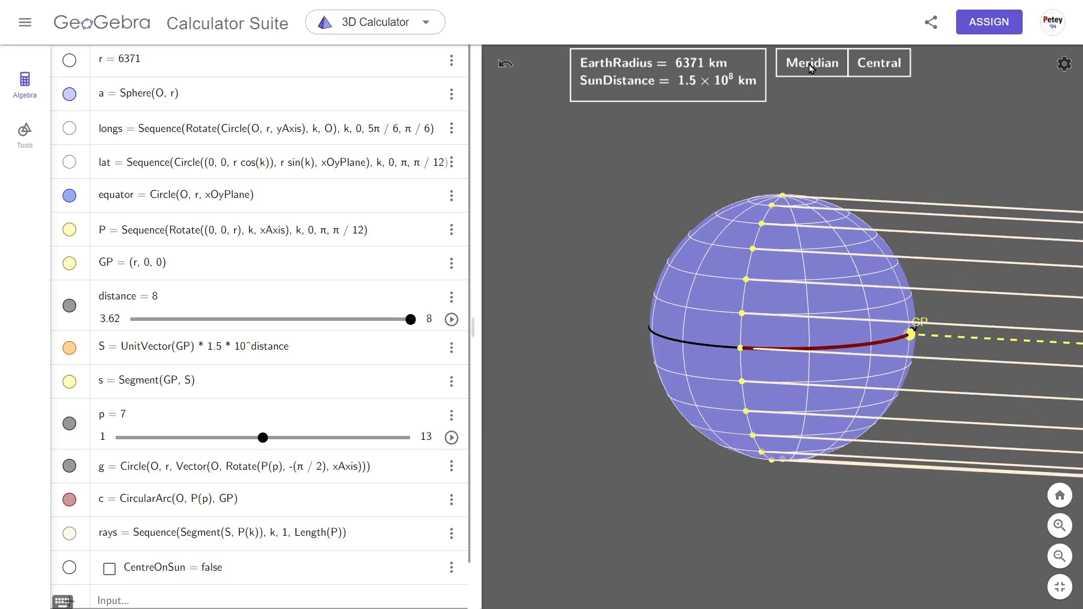
pyautogui.click(811, 62)
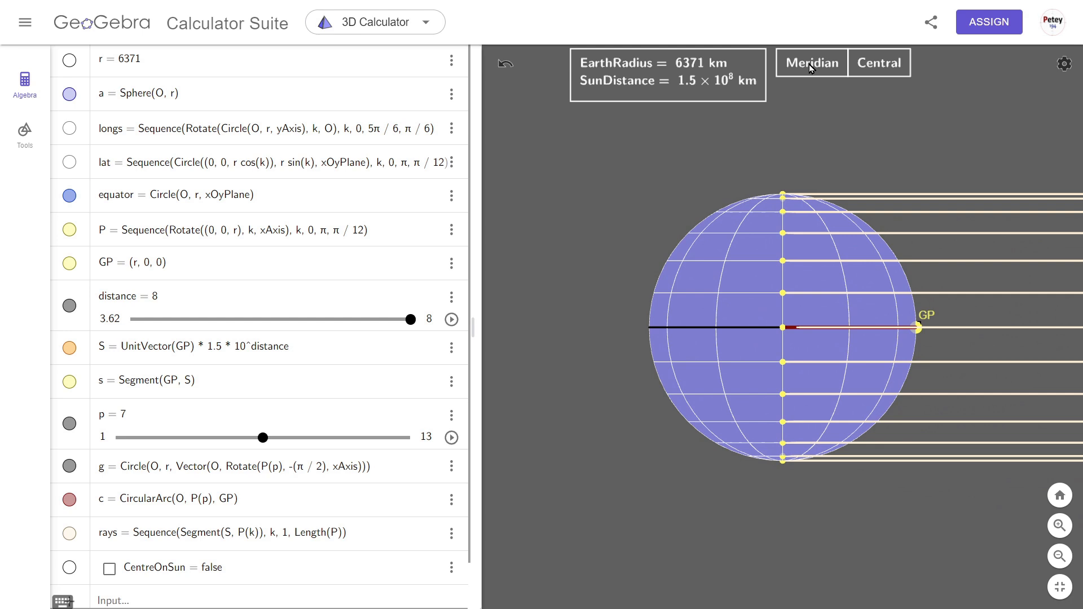
pyautogui.moveTo(737, 218)
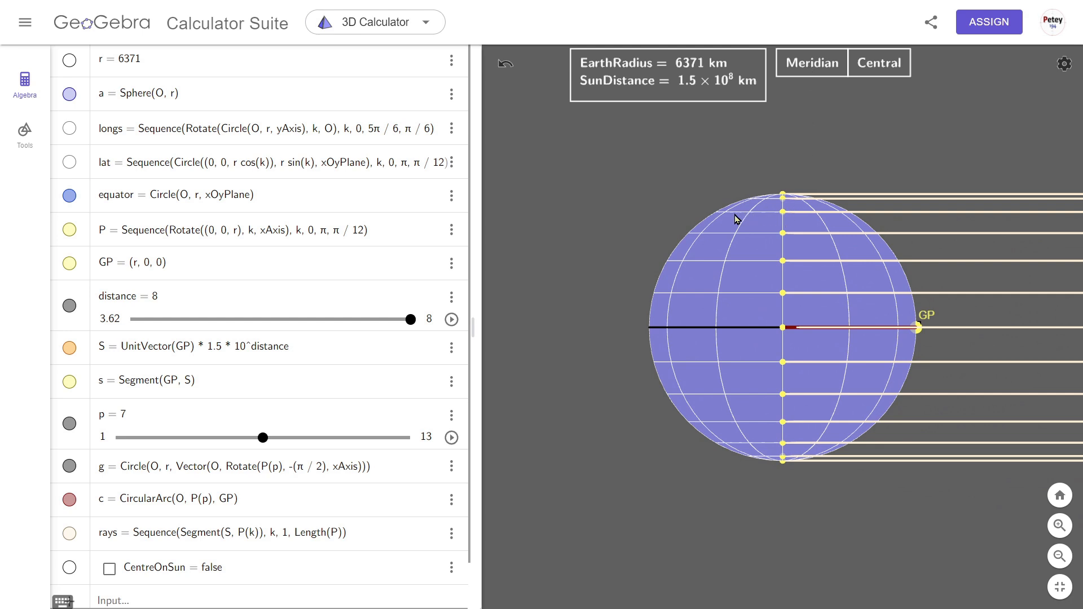
pyautogui.moveTo(844, 234)
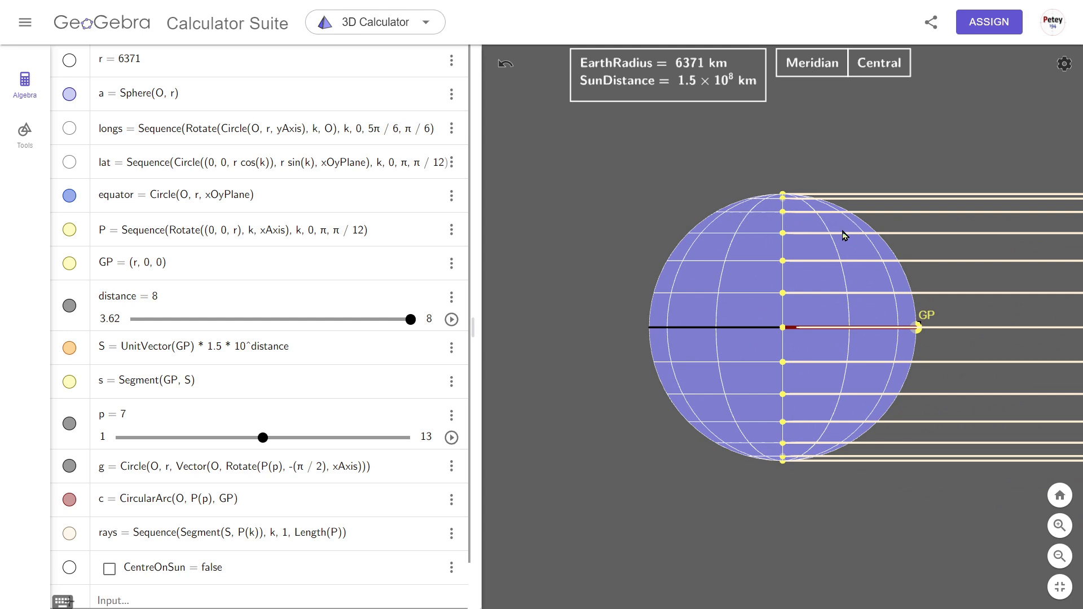